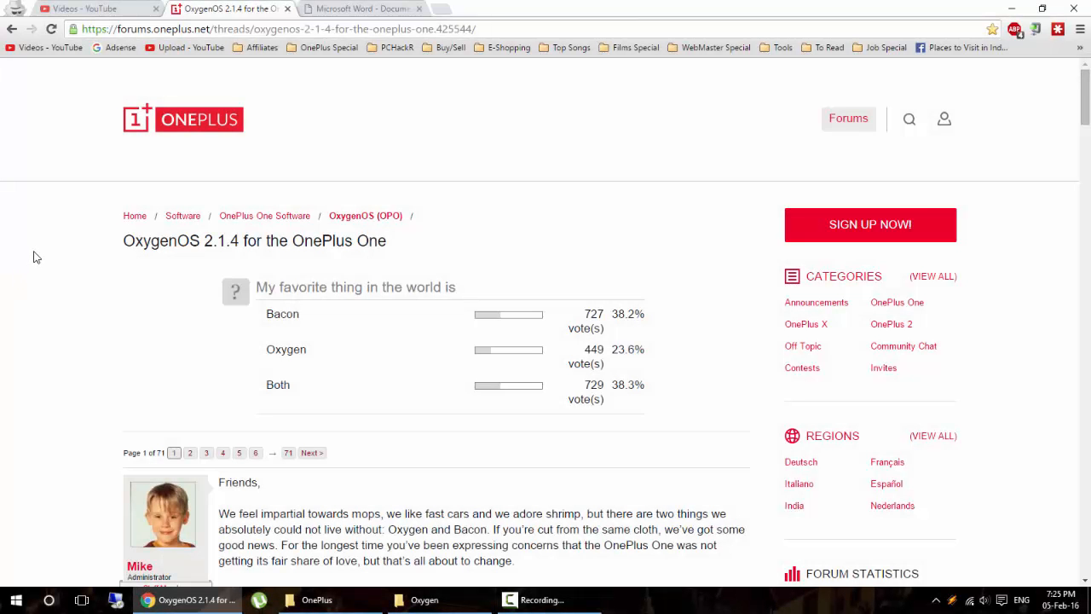
Step: Scroll the OxygenOS 2.1.4 thread to the Download section with Build, MD5, Windows and Mac links
double_click(161, 241)
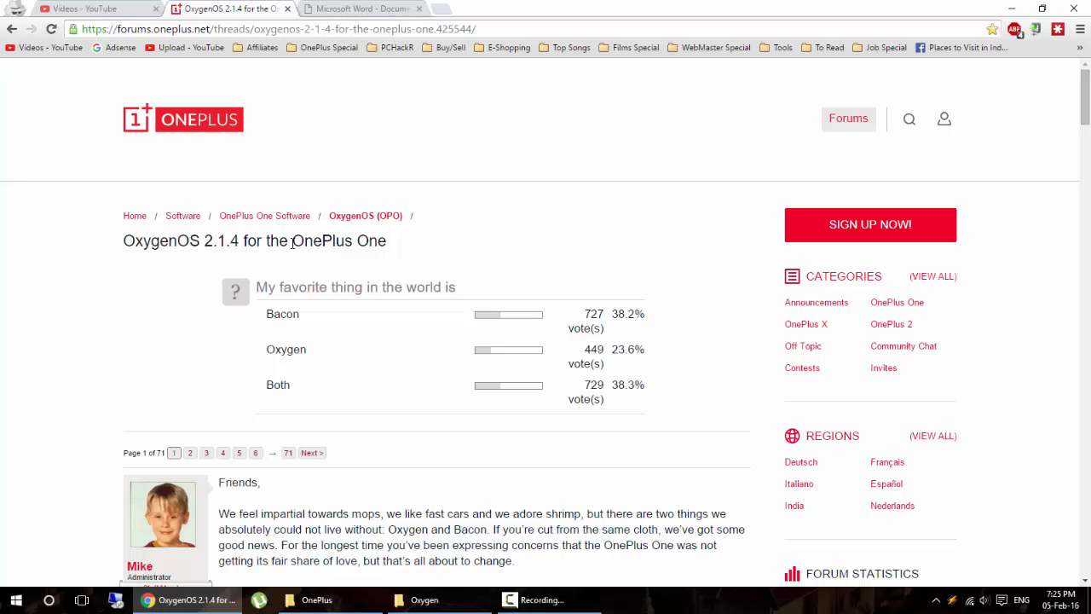
mouse_move(250, 88)
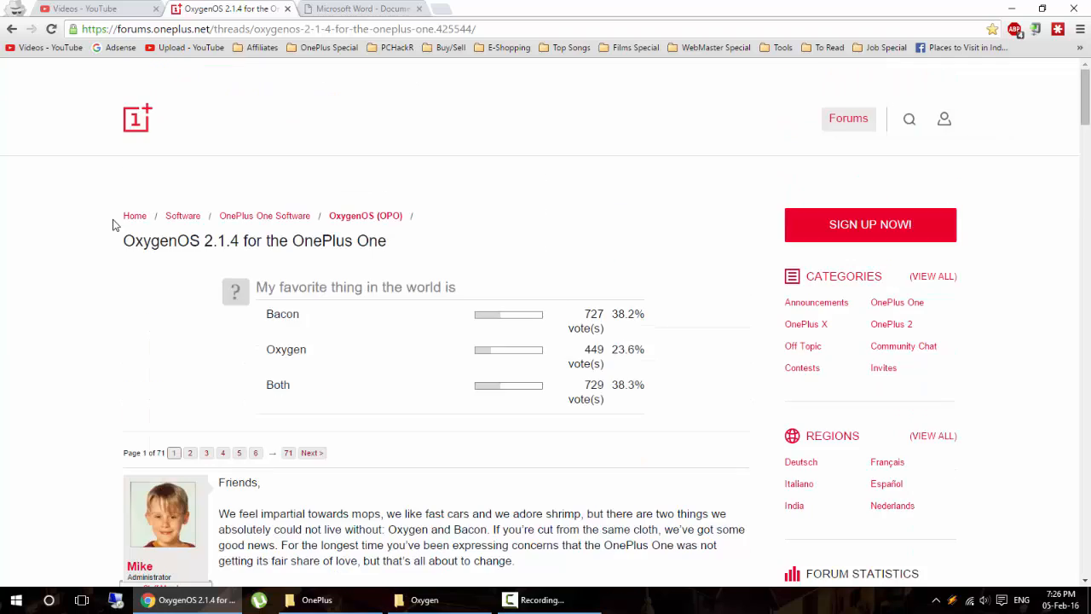
scroll(down, 3)
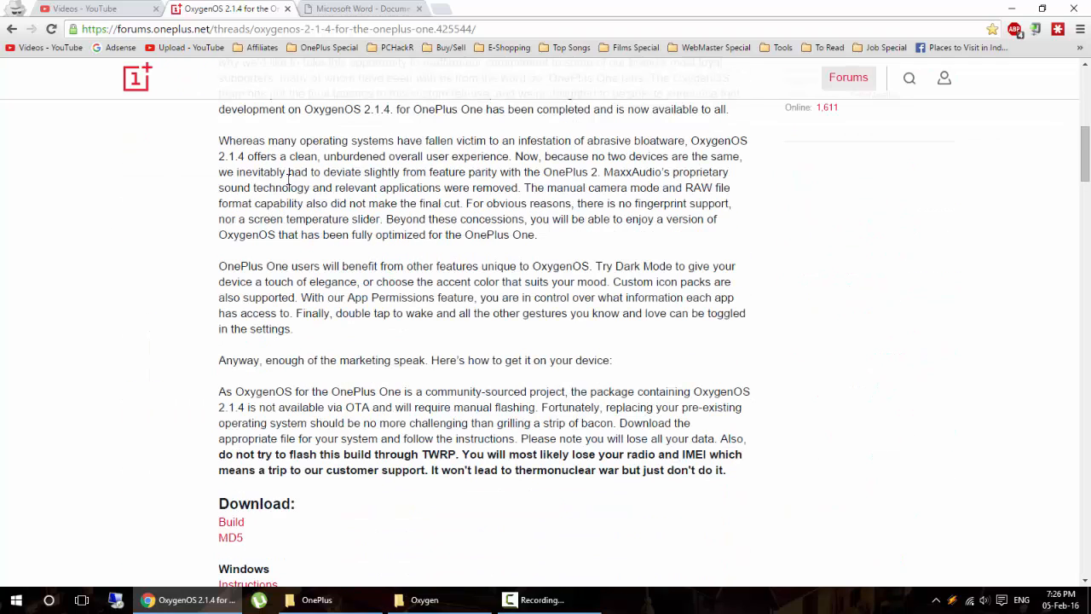
mouse_move(424, 385)
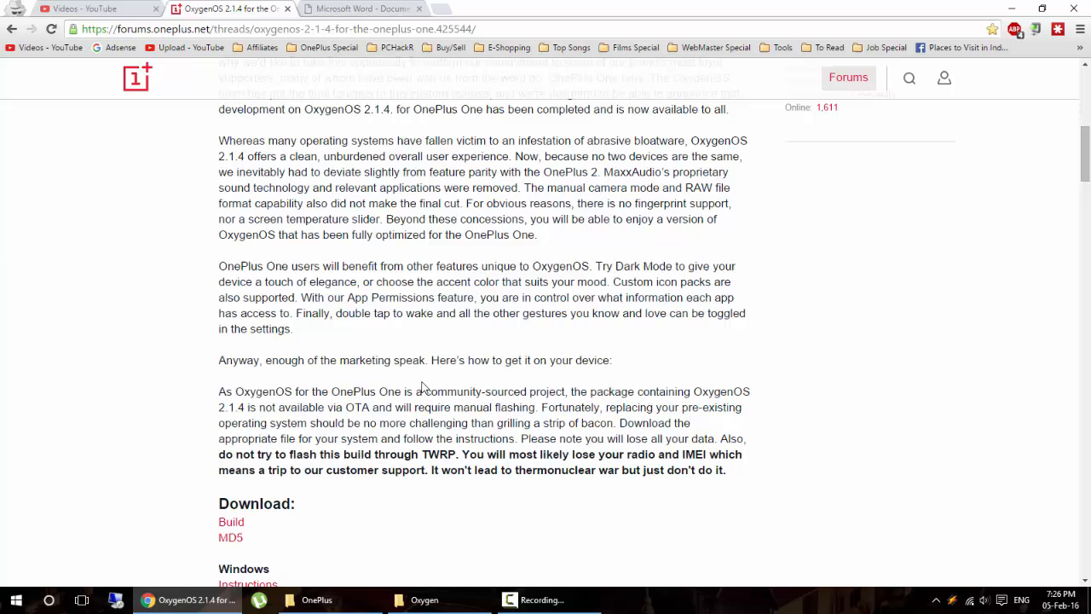
scroll(down, 3)
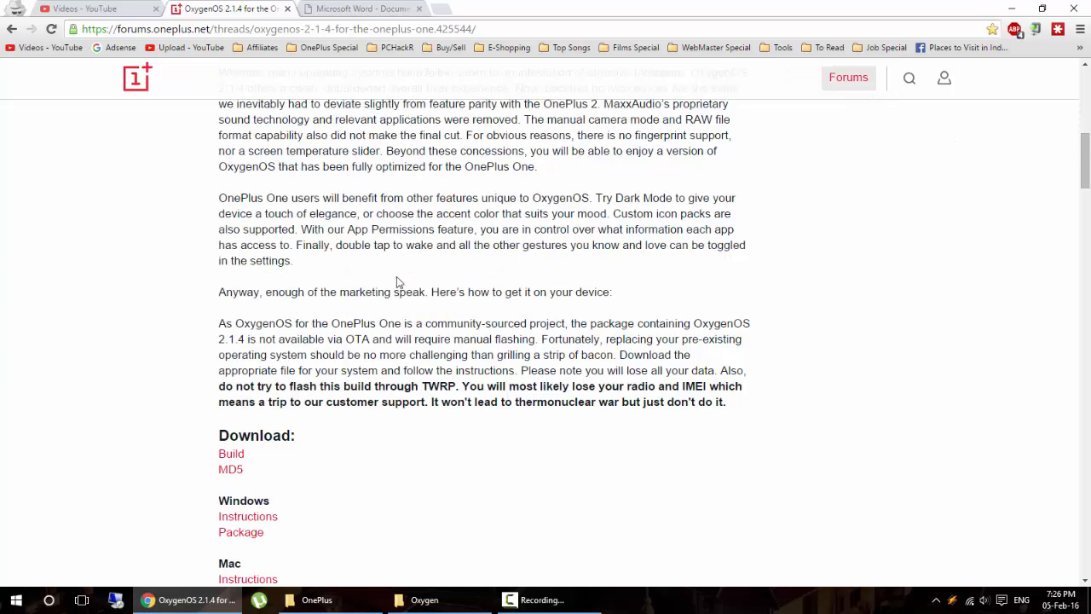
mouse_move(330, 207)
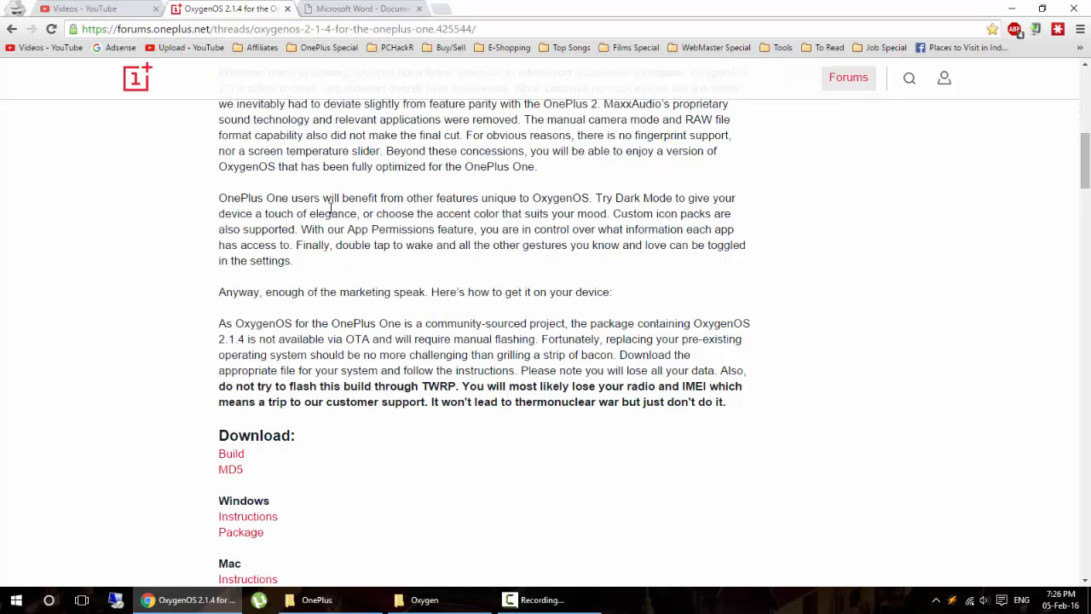
scroll(down, 3)
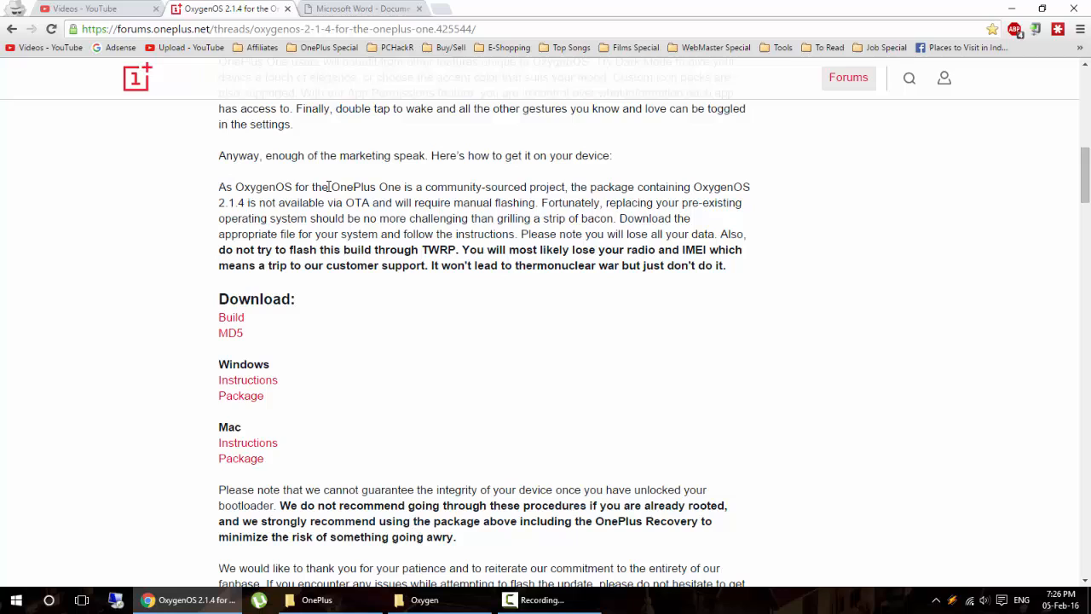
mouse_move(231, 317)
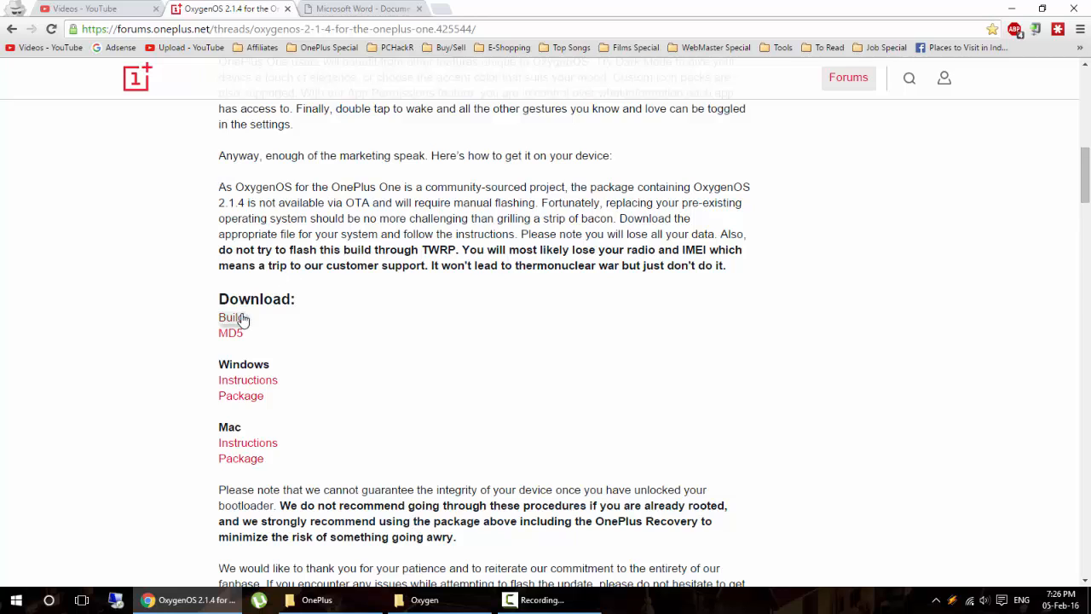
mouse_move(231, 317)
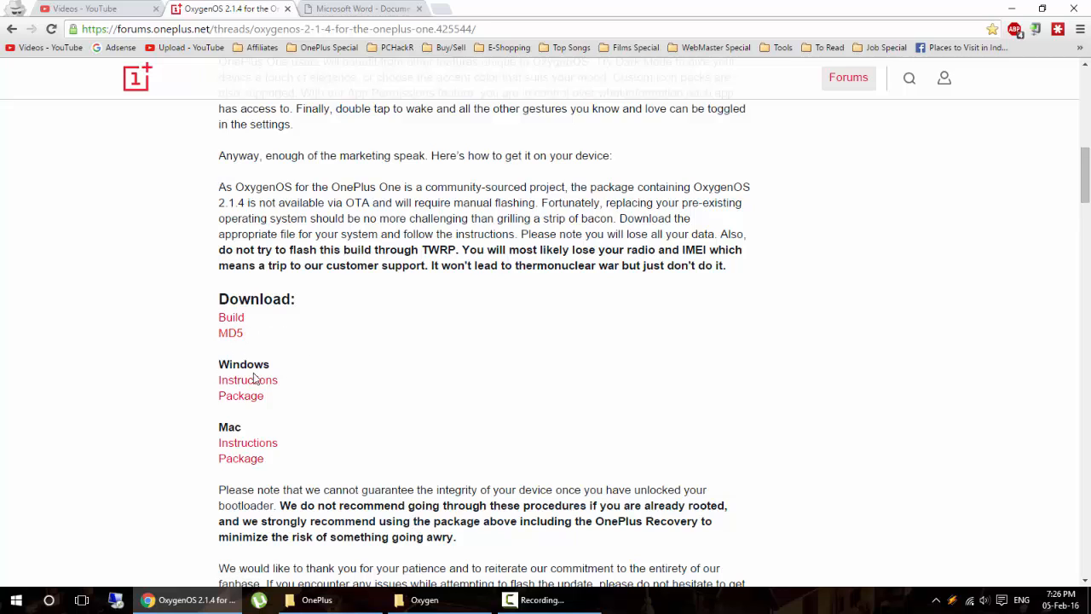
double_click(243, 364)
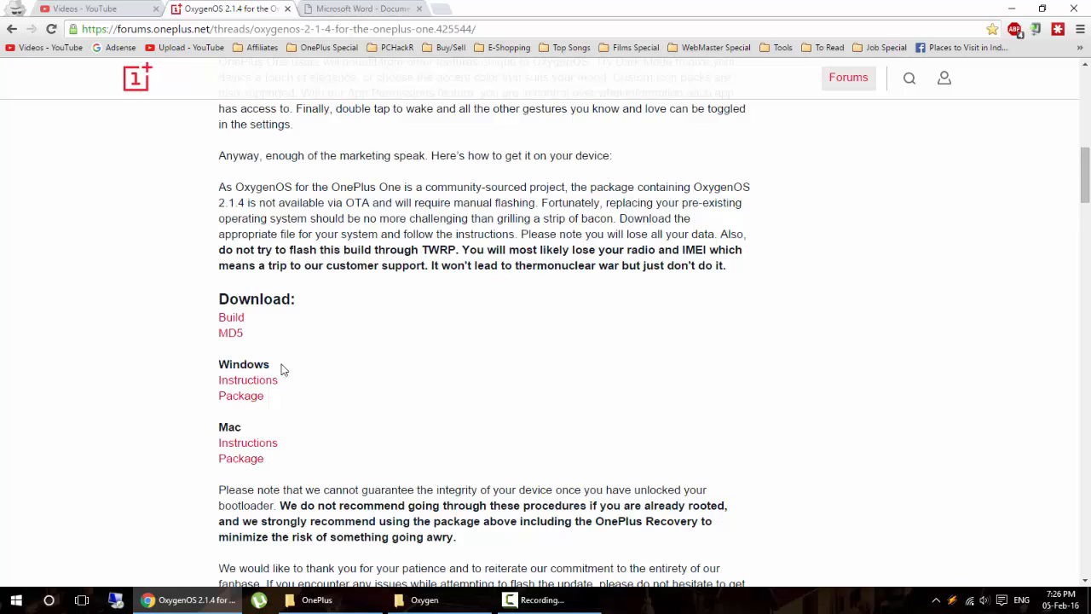
mouse_move(248, 428)
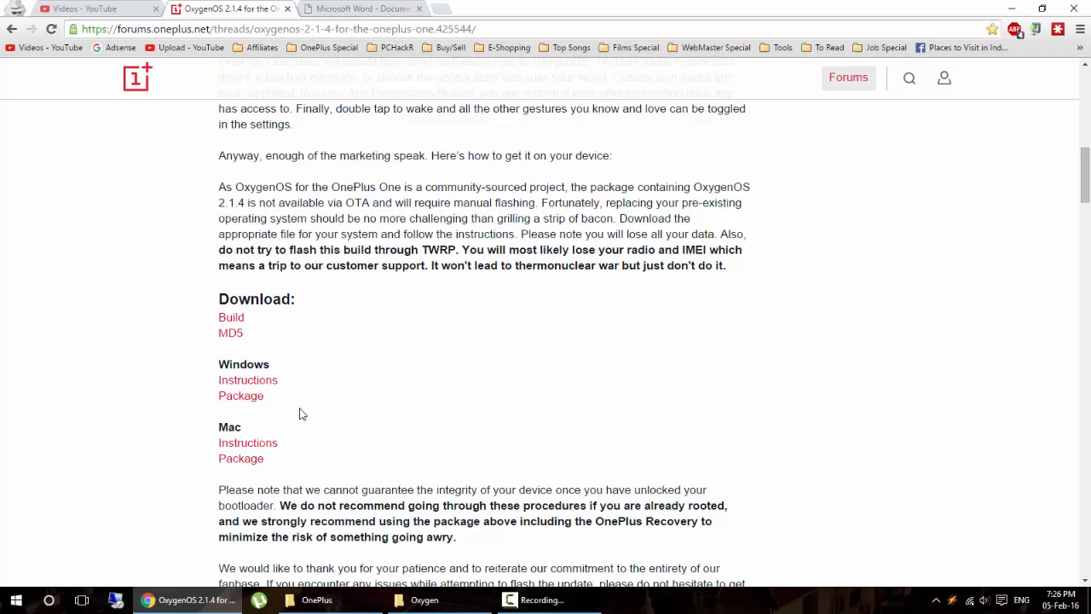
mouse_move(285, 372)
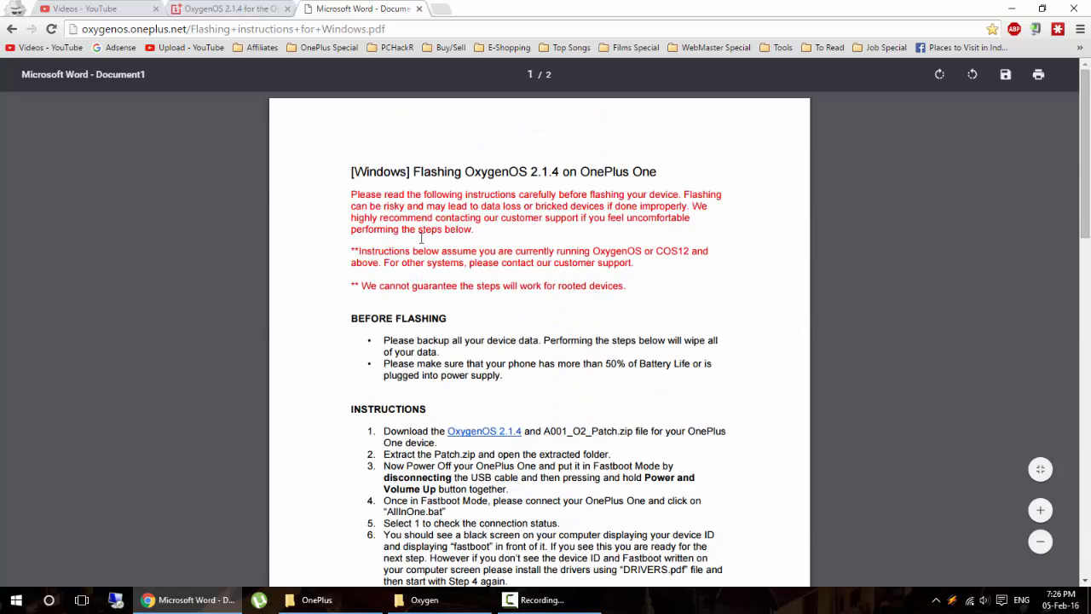
Step: Leave the Windows instructions PDF tab and switch back to the OxygenOS 2.1.4 forum thread tab
click(226, 9)
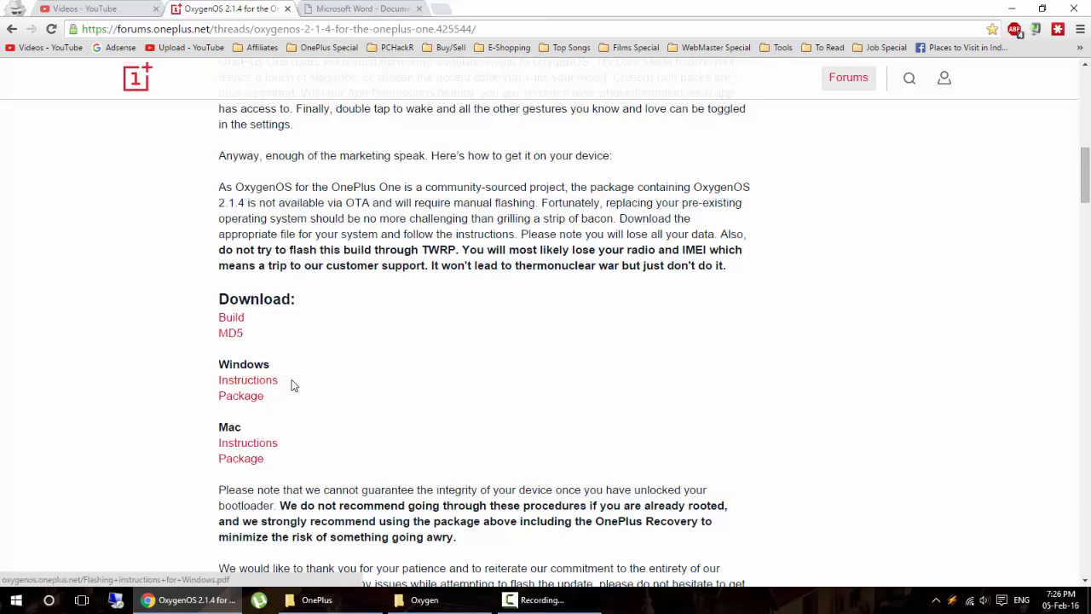
mouse_move(241, 396)
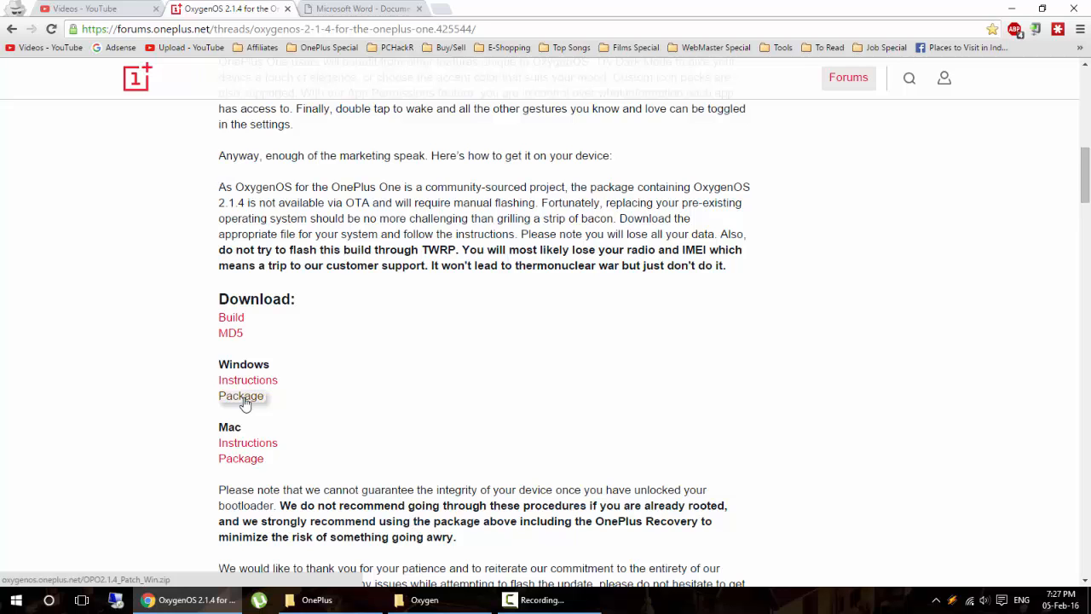
mouse_move(465, 577)
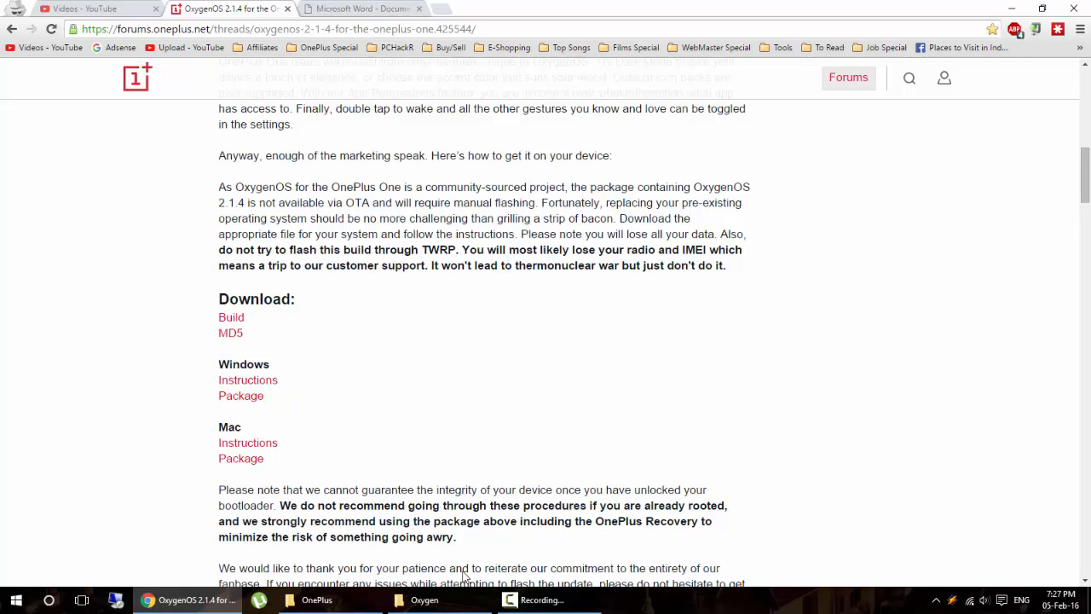
Step: Go to Downloads > Compressed > Oxygen and select OPO2.1.4_Patch_Win.zip
click(424, 599)
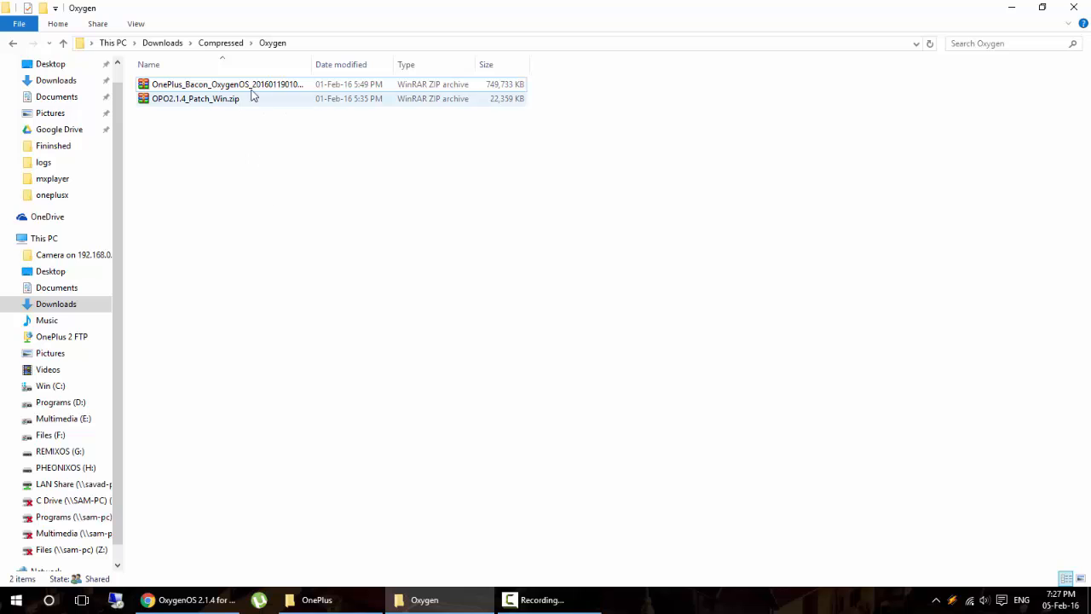
click(194, 98)
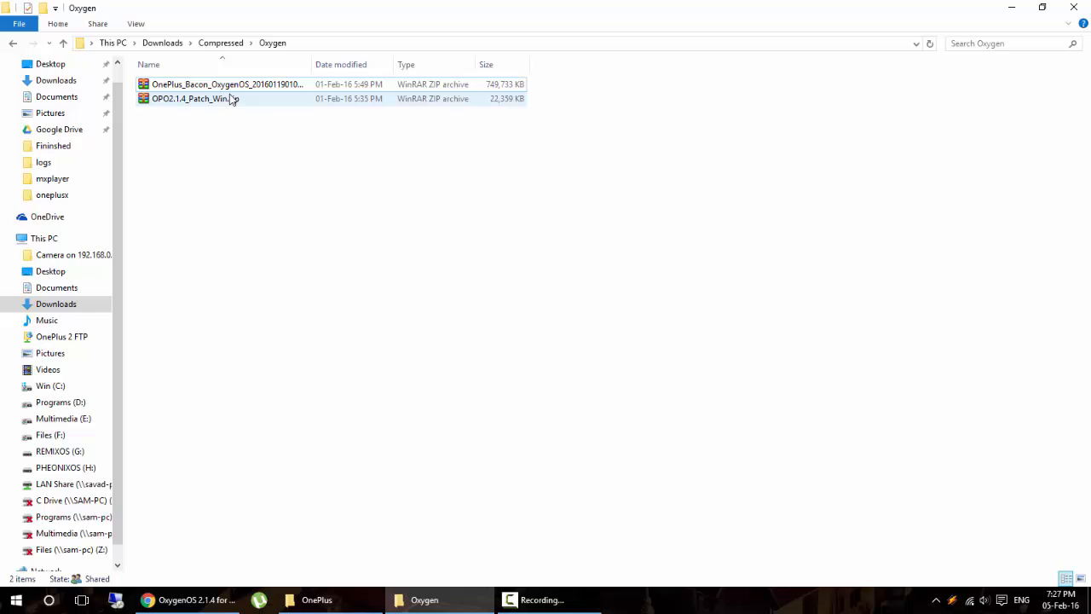
click(226, 83)
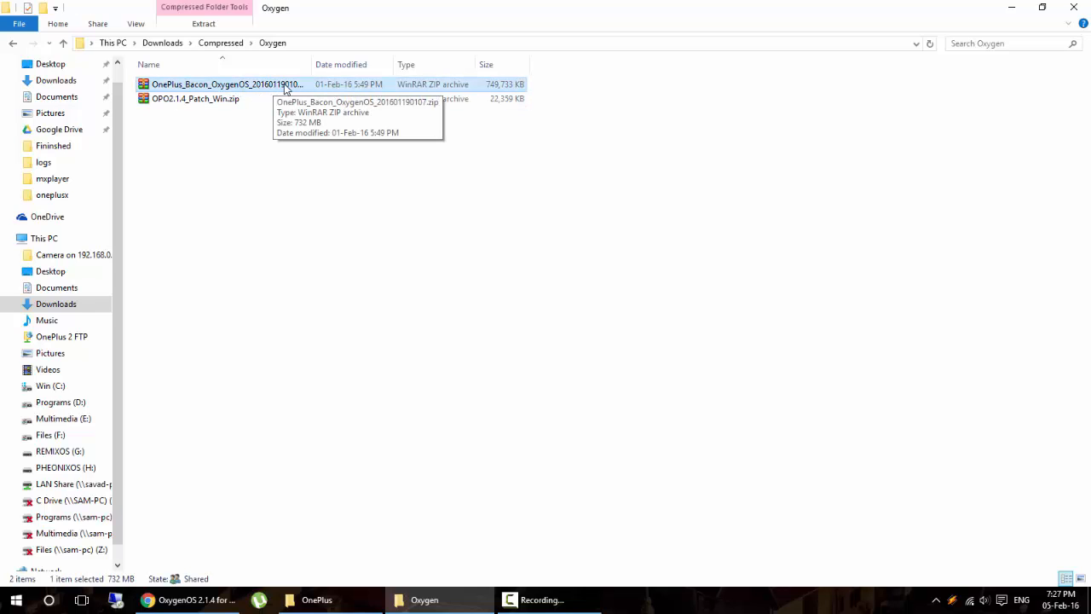
mouse_move(196, 102)
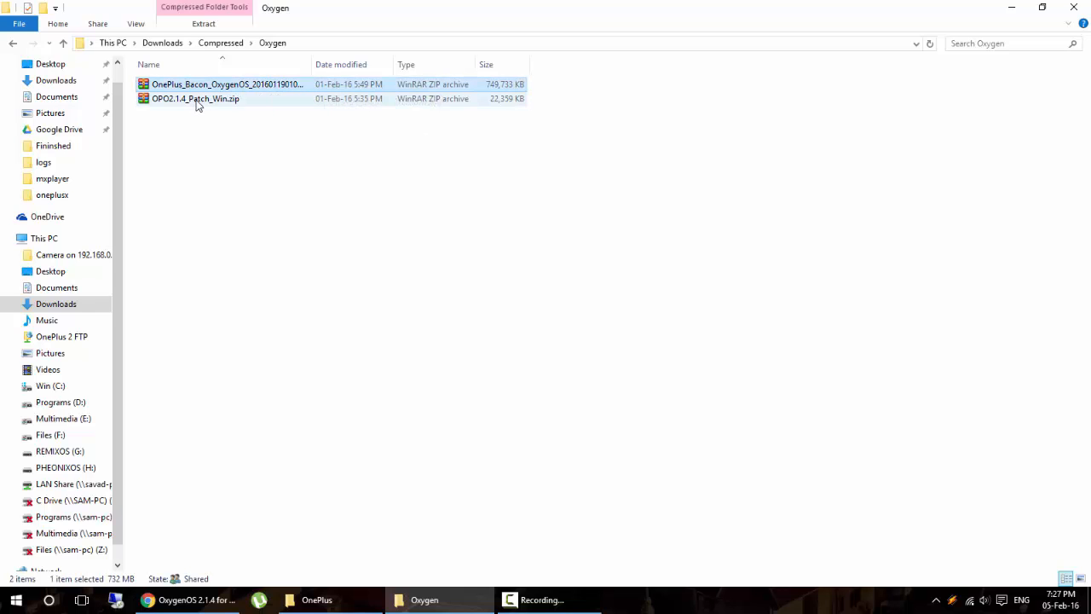
click(195, 98)
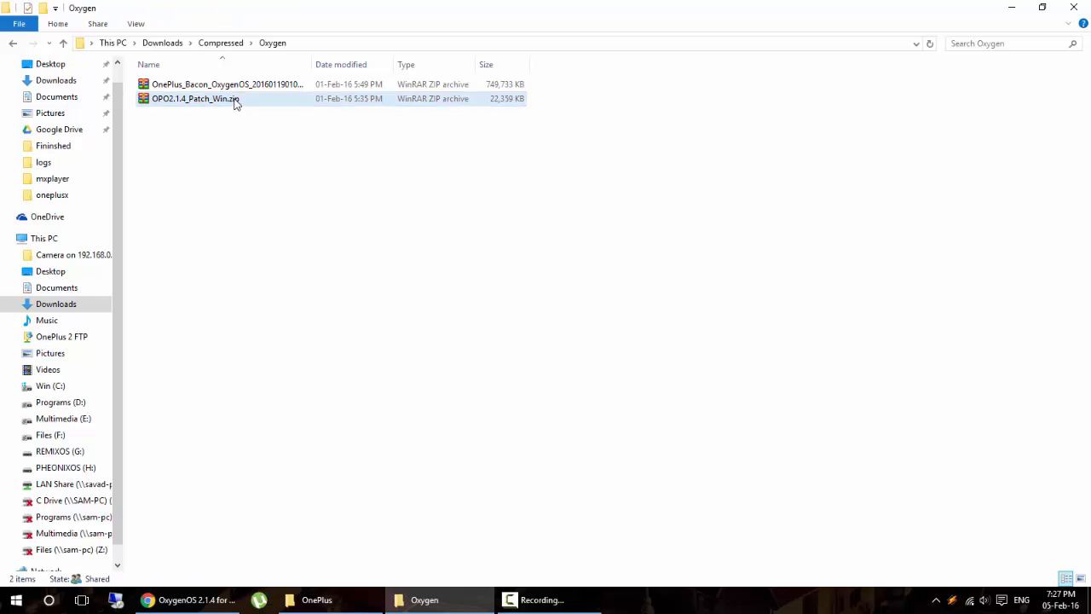
click(194, 98)
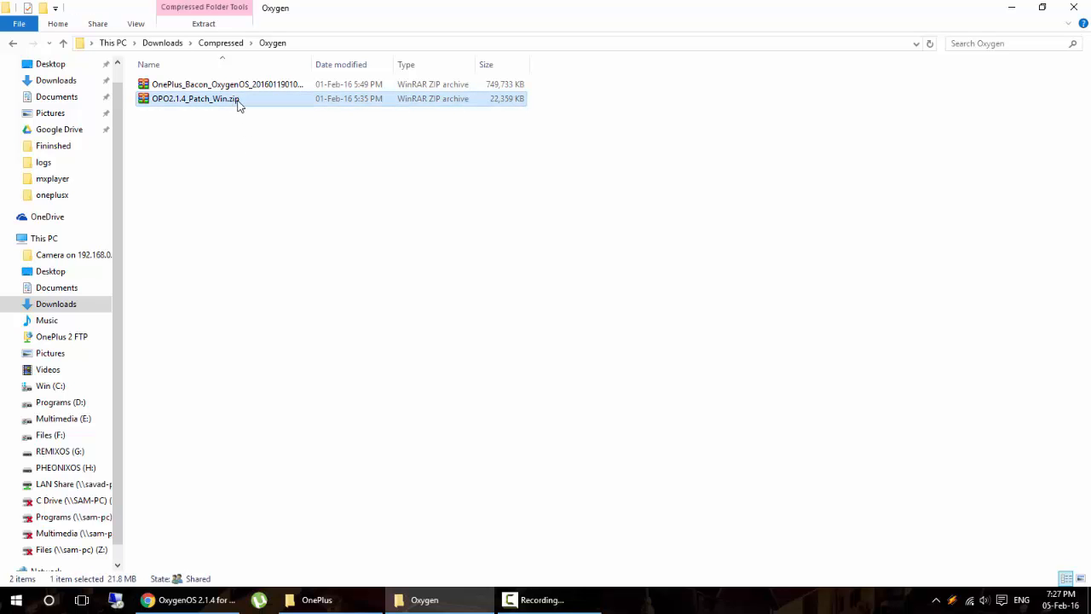
Step: Preview OPO2.1.4_Patch_Win.zip in WinRAR, then use WinRAR's Extract to OPO2.1.4_Patch_Win\ option
double_click(194, 98)
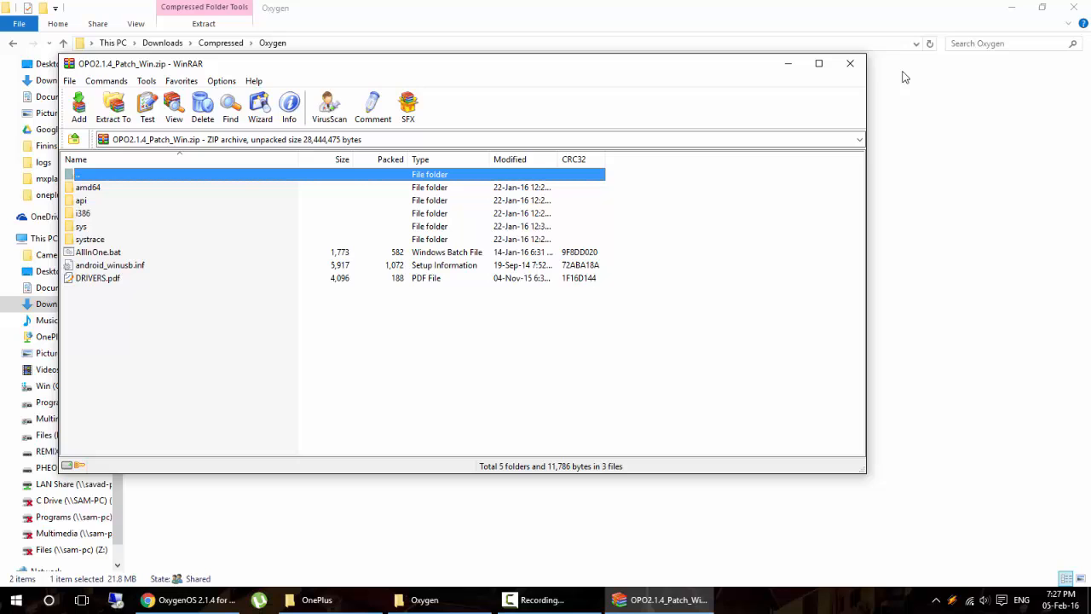
right_click(194, 98)
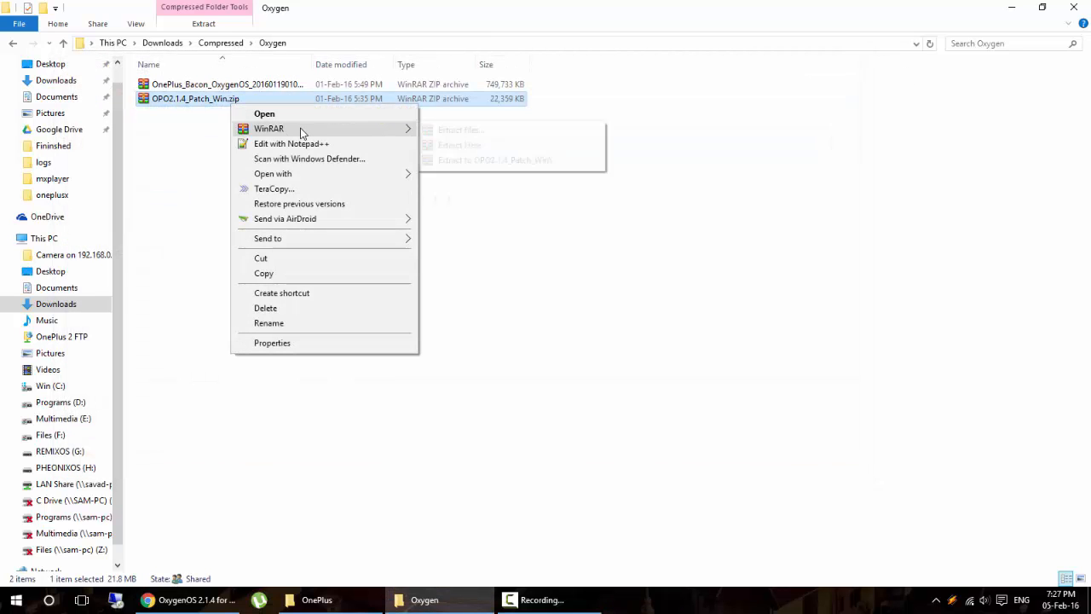
click(494, 159)
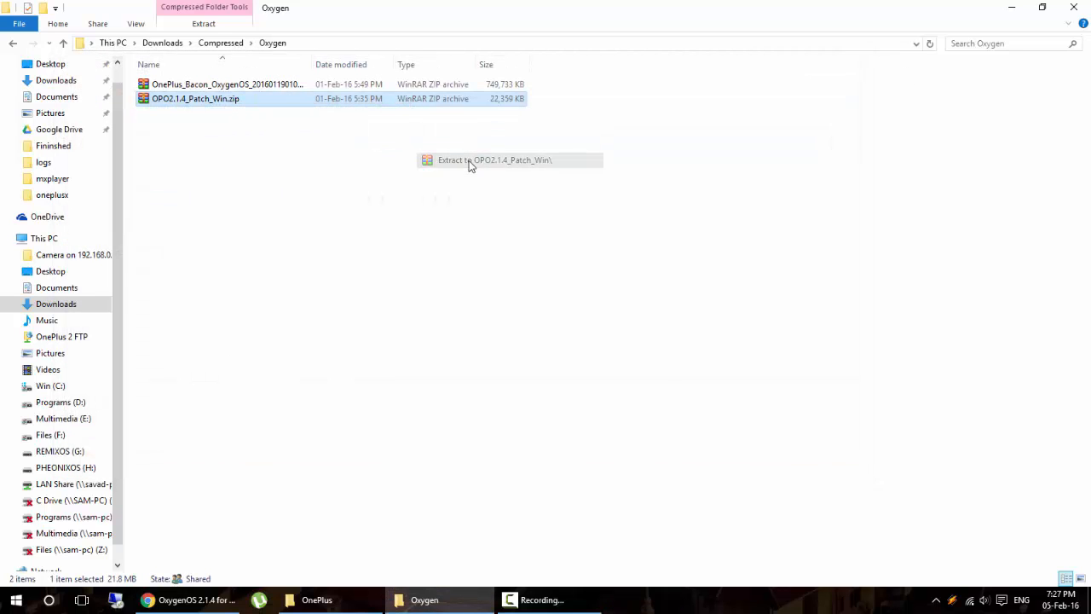
click(494, 161)
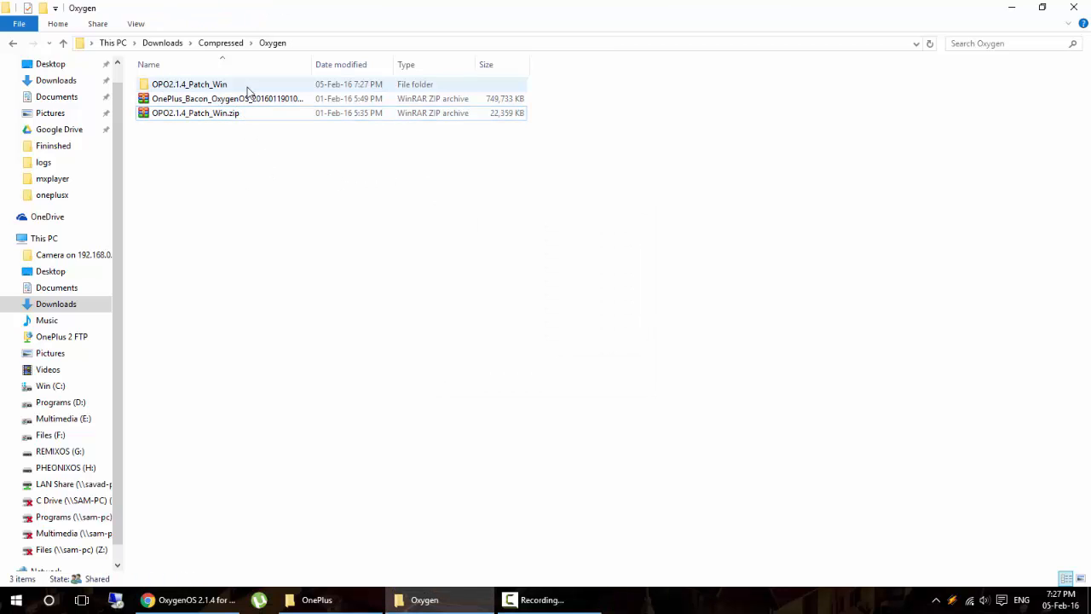
Step: Open the OPO2.1.4_Patch_Win folder showing the driver folders, AllInOne.bat and DRIVERS.pdf
double_click(188, 83)
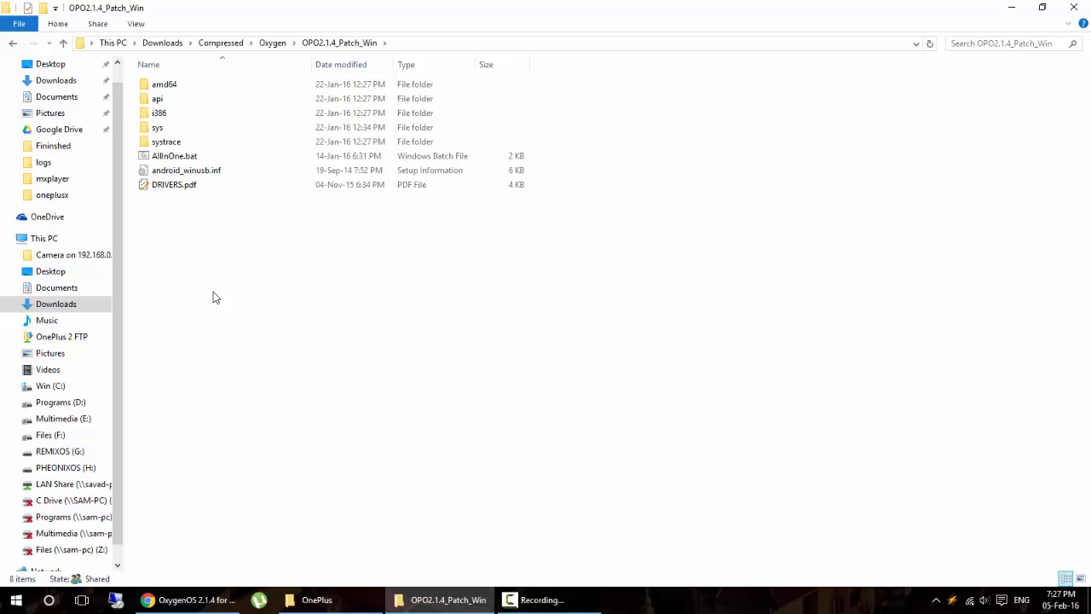
mouse_move(203, 248)
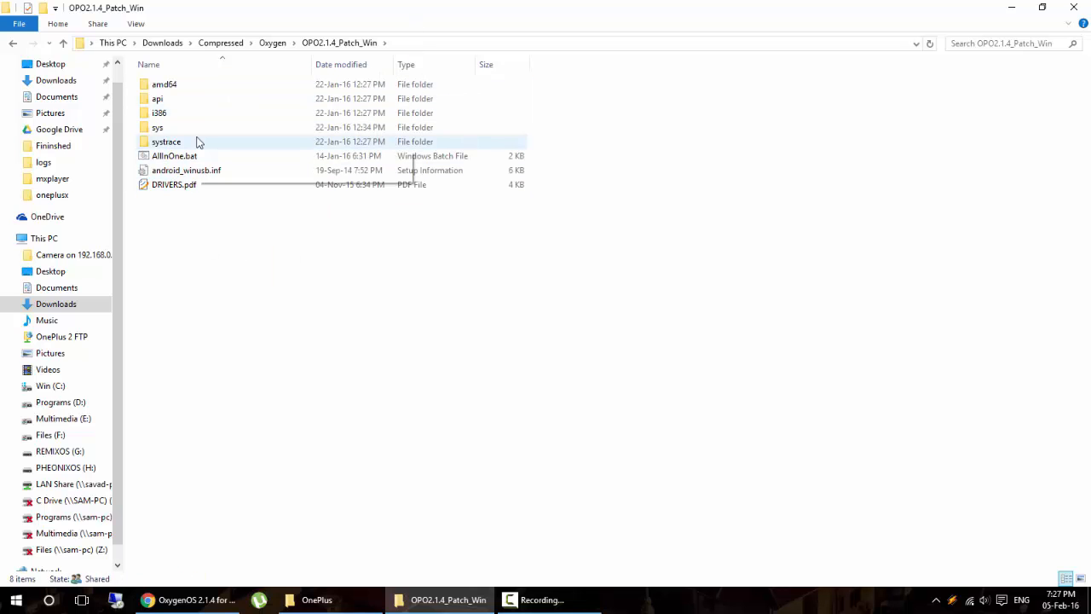
click(229, 233)
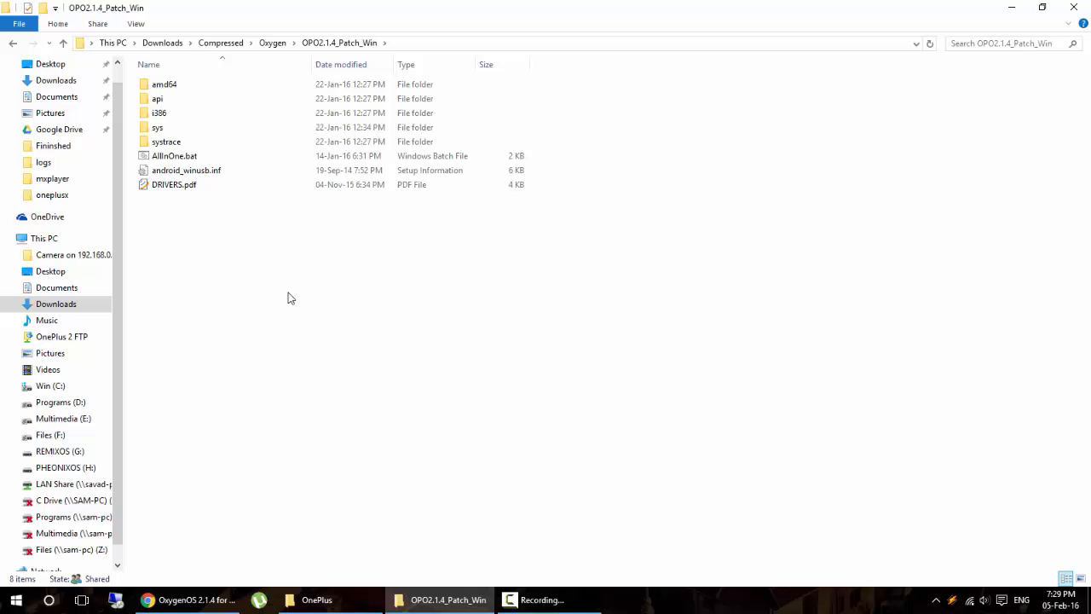
mouse_move(174, 156)
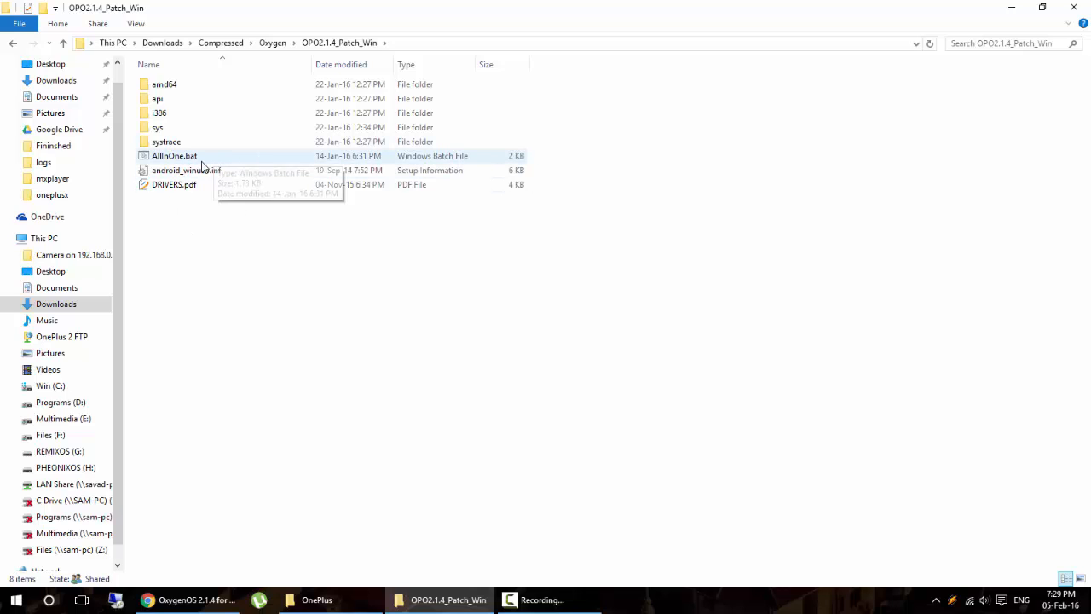
mouse_move(205, 158)
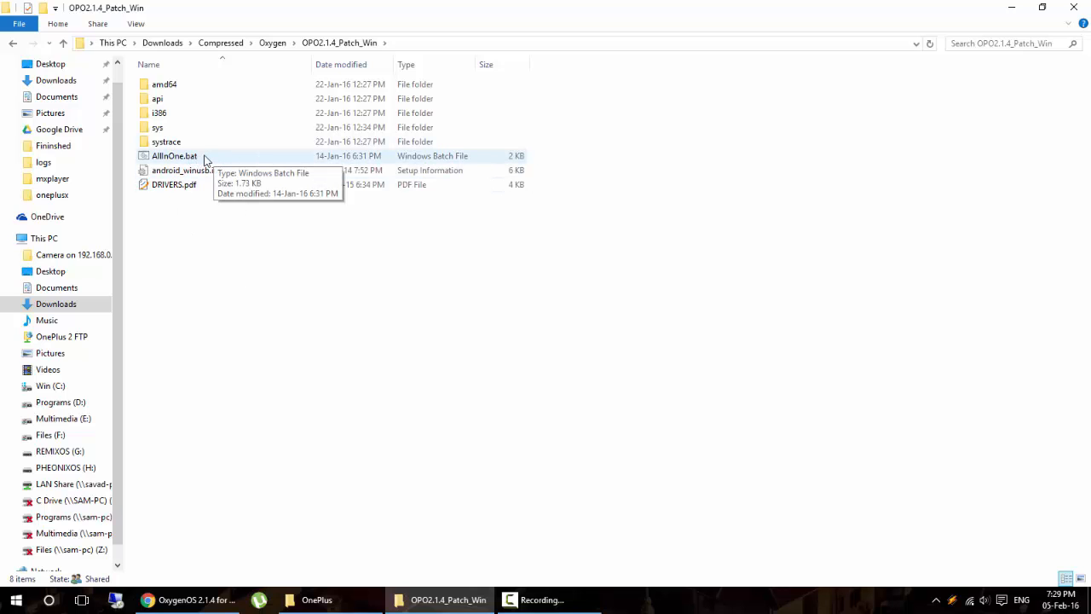
Step: Run AllInOne.bat from the extracted folder in a command window
double_click(174, 155)
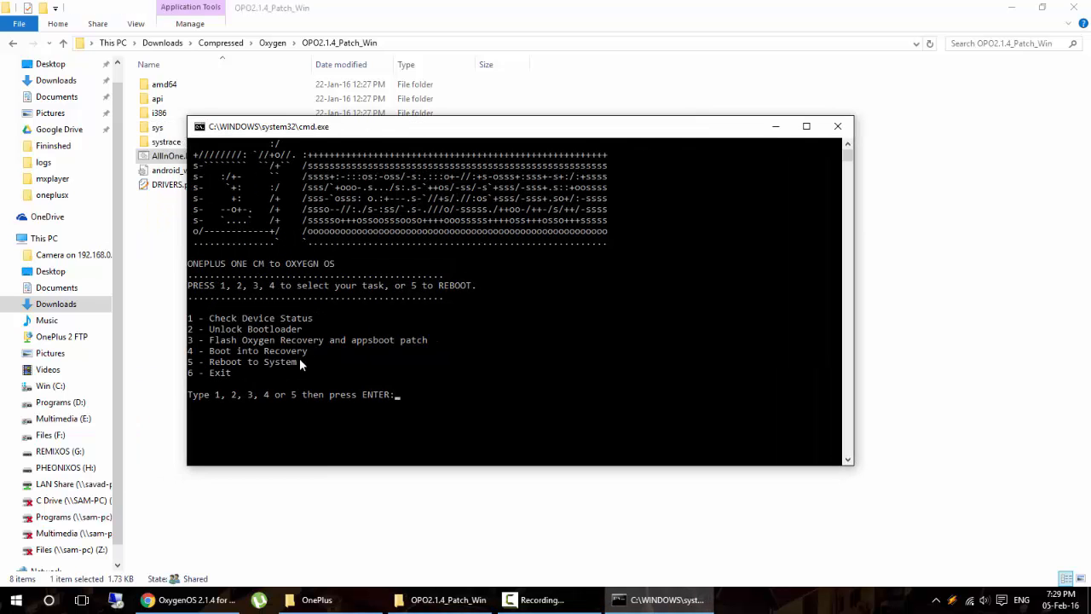
mouse_move(269, 368)
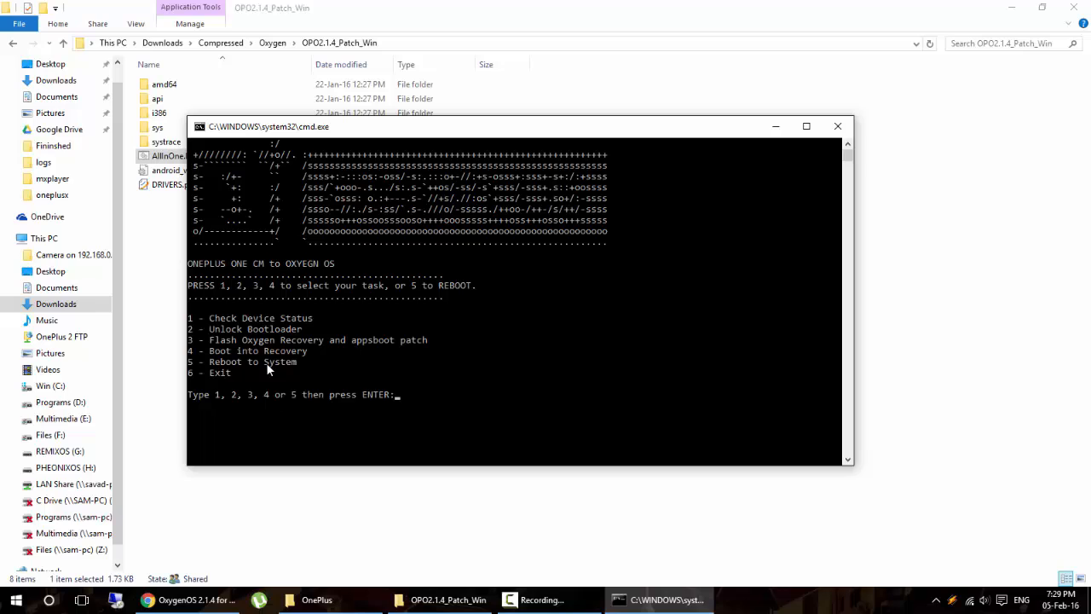
mouse_move(276, 327)
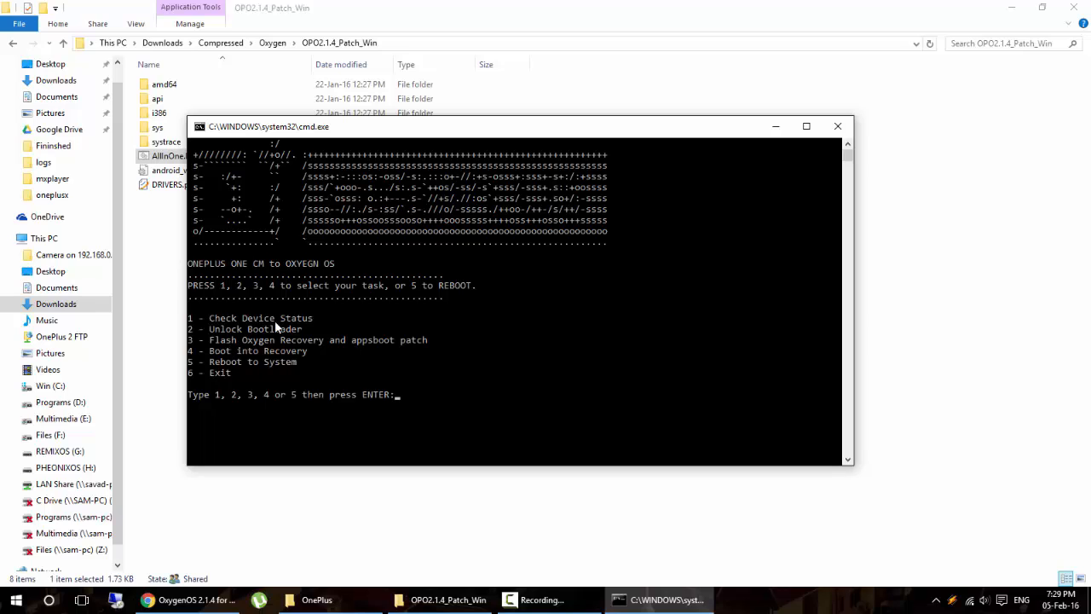
mouse_move(314, 330)
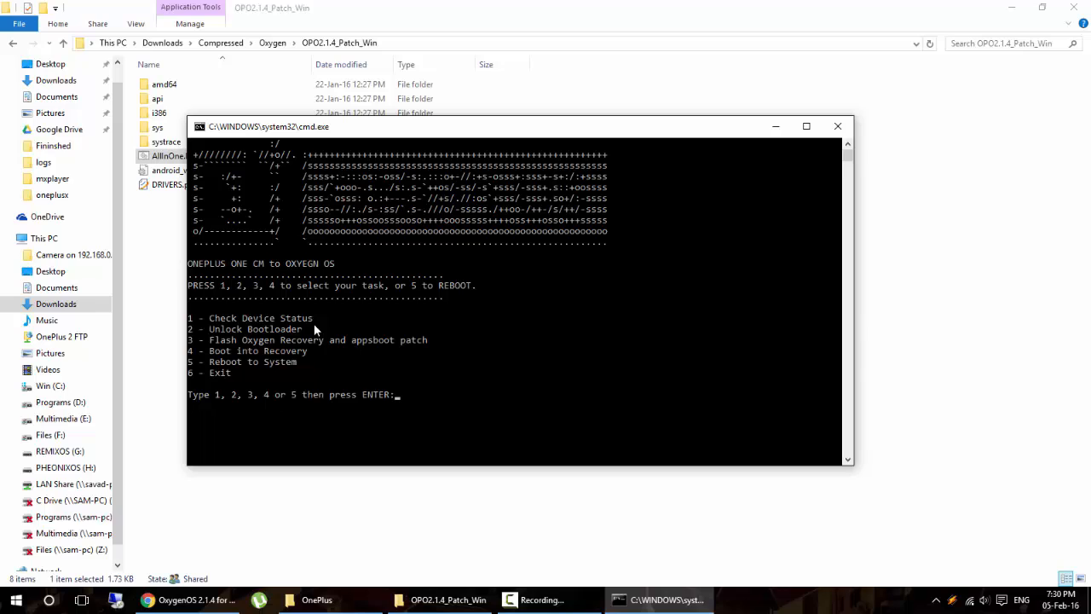
Step: Run task 1, Check Device Status, to confirm the phone is in fastboot mode
click(501, 373)
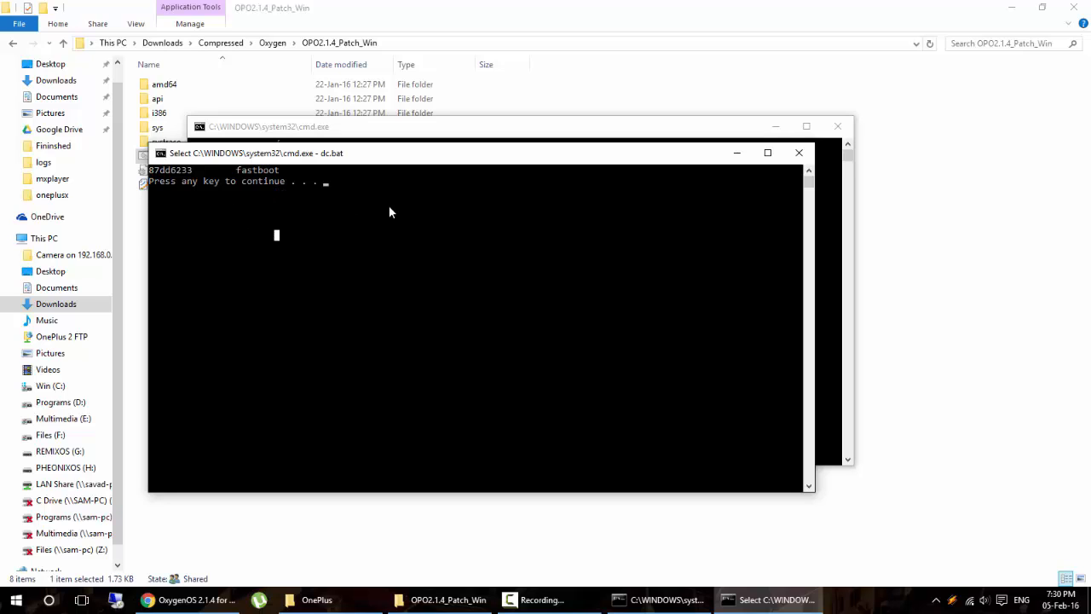
mouse_move(287, 175)
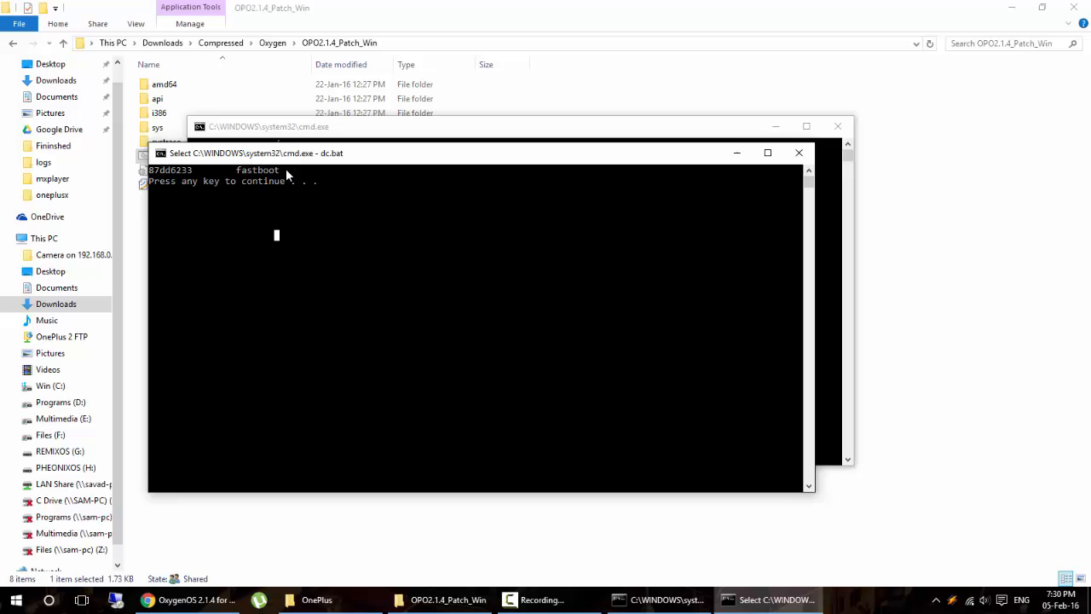
mouse_move(337, 226)
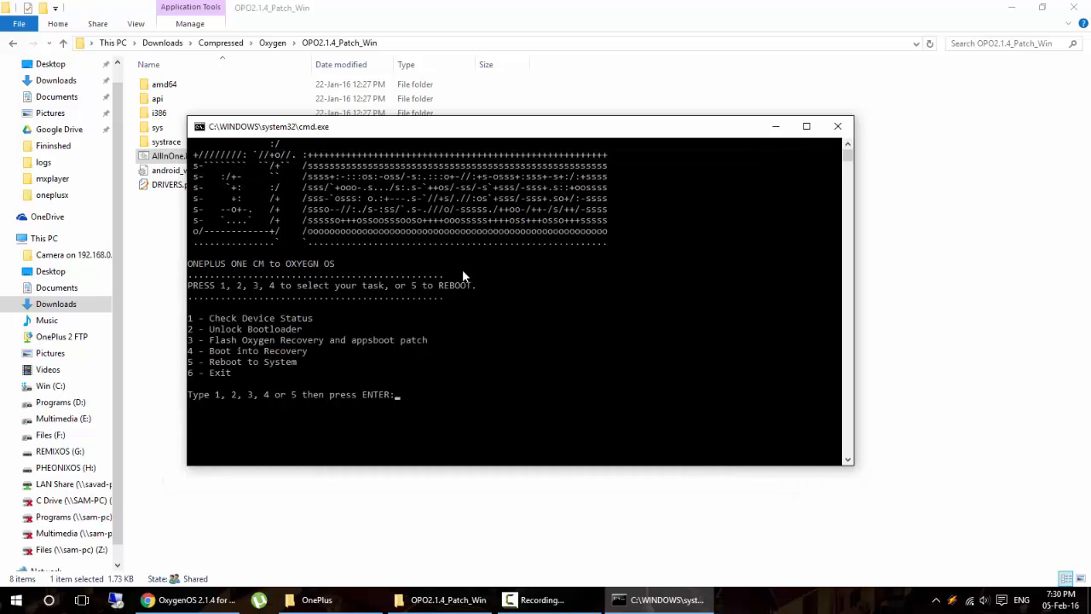
mouse_move(1046, 594)
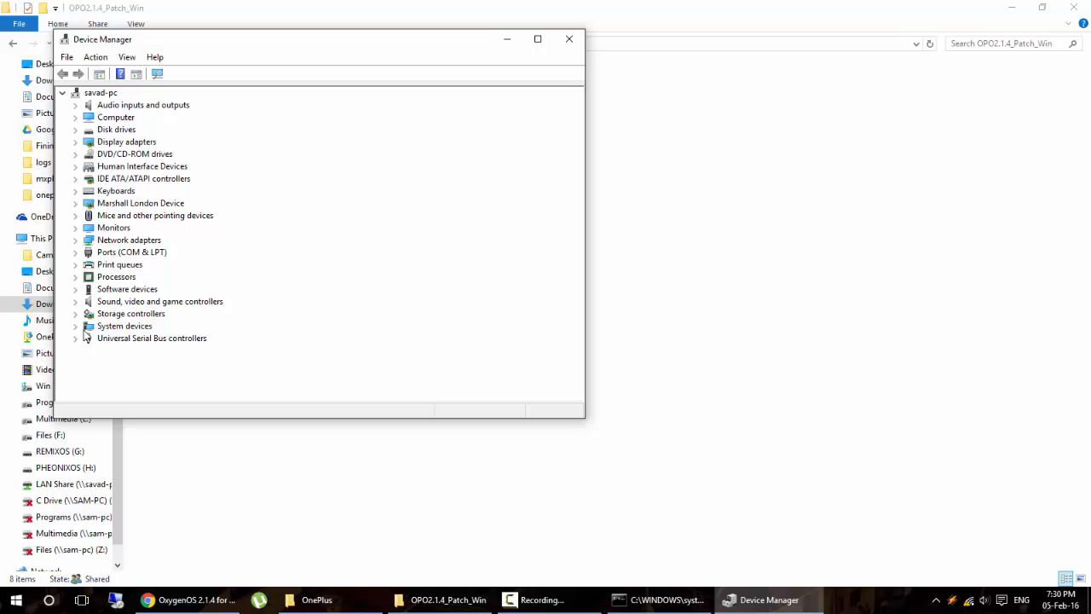
Step: Expand Software devices and Universal Serial Bus controllers in Device Manager, then return to AllInOne.bat
click(76, 289)
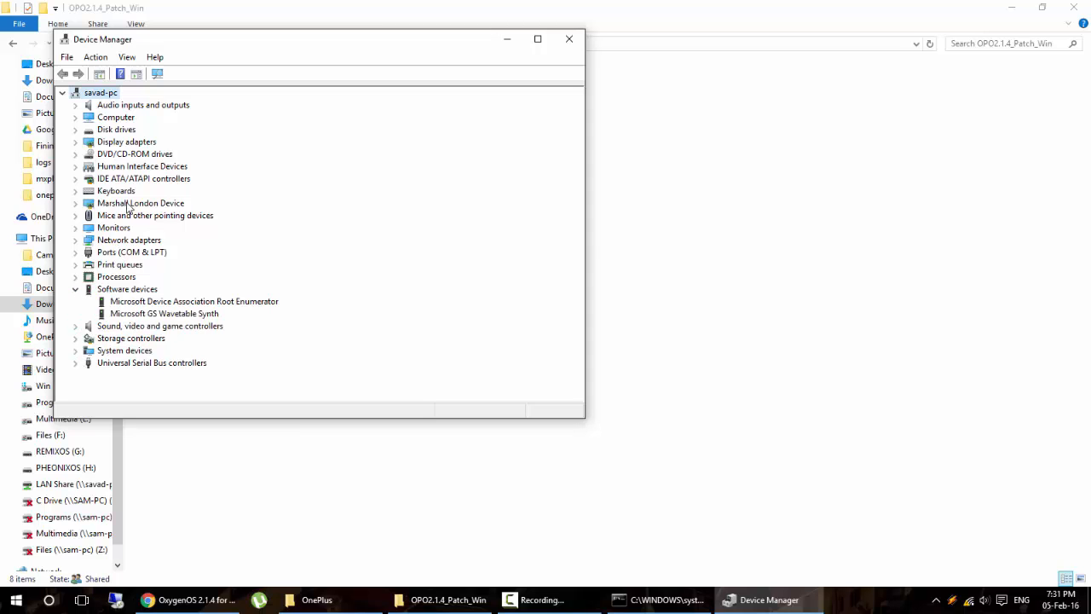
mouse_move(117, 245)
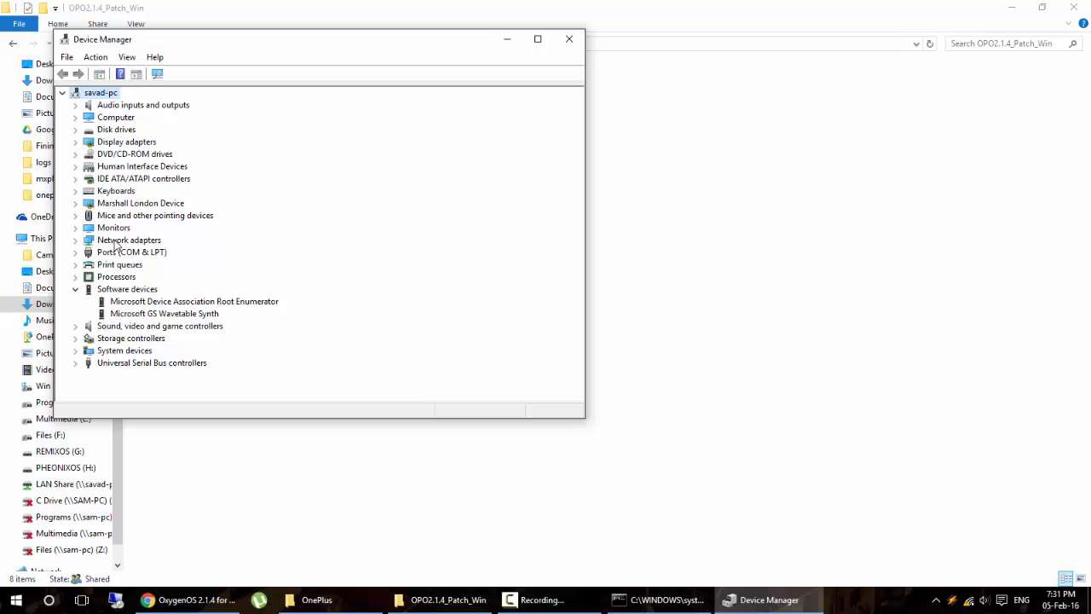
mouse_move(81, 273)
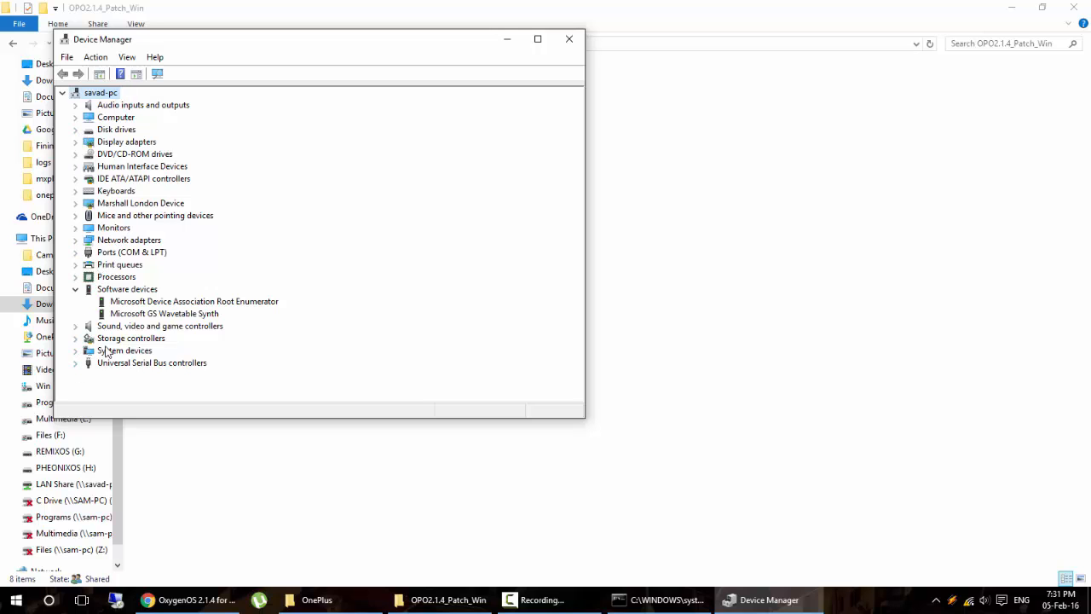
click(76, 362)
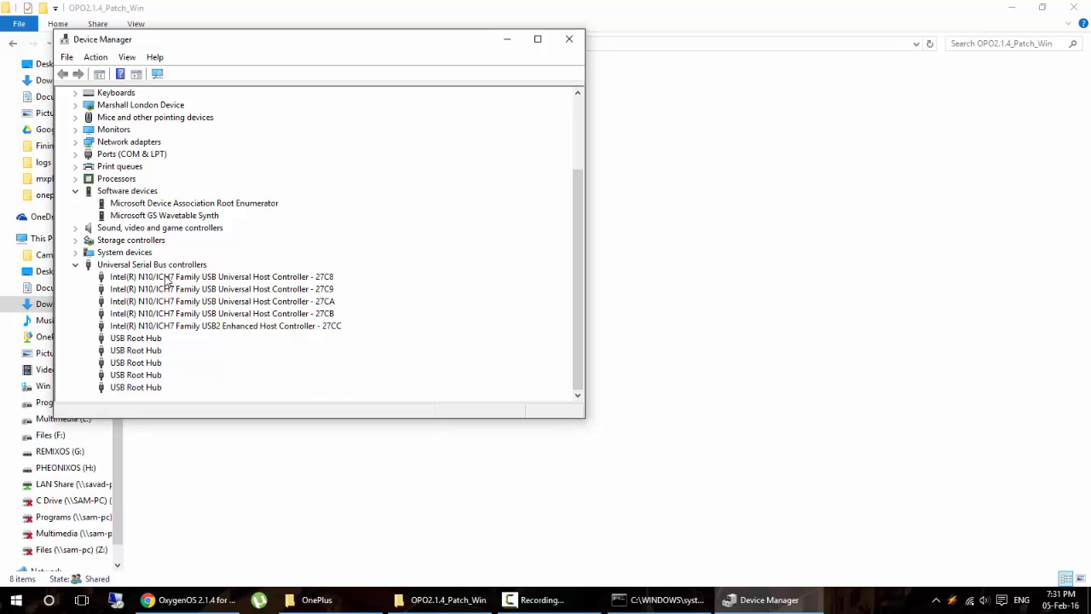
scroll(up, 3)
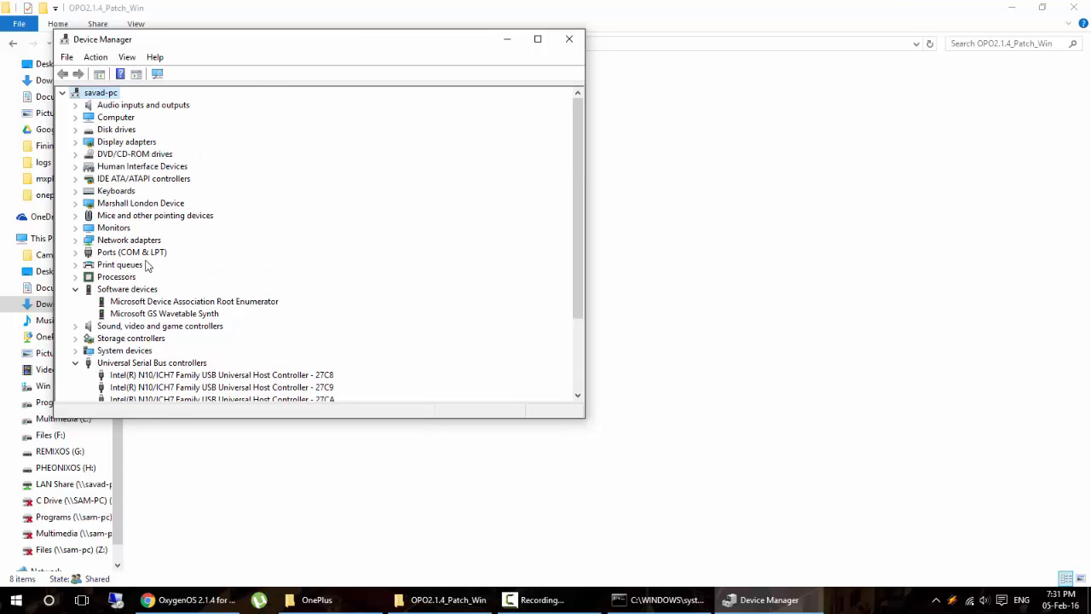
click(656, 599)
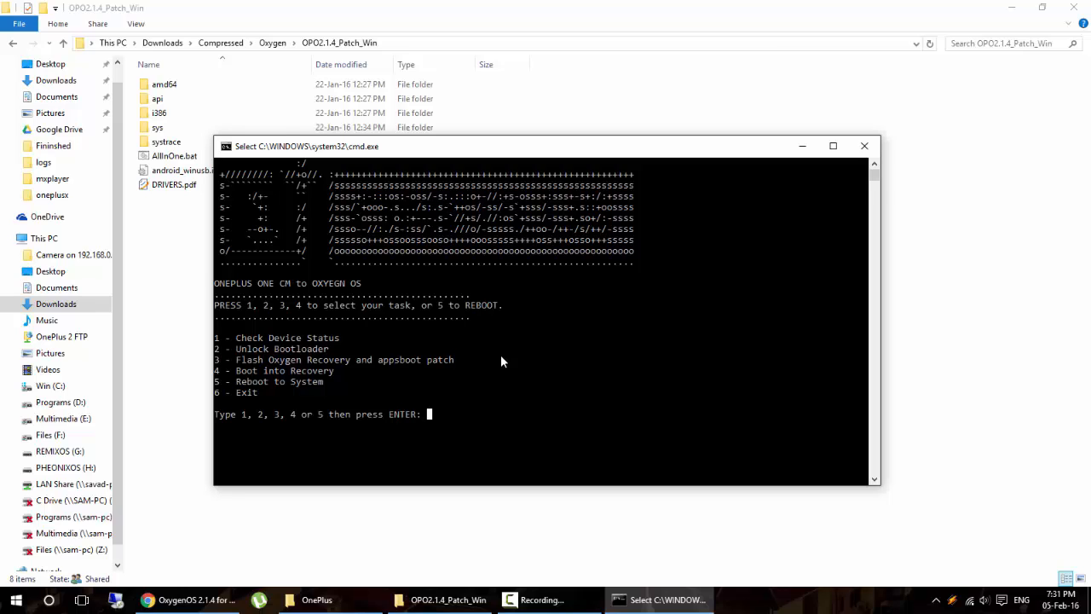
Step: Choose task 2 to unlock the bootloader, then enter 3 for Flash Oxygen Recovery
text(2)
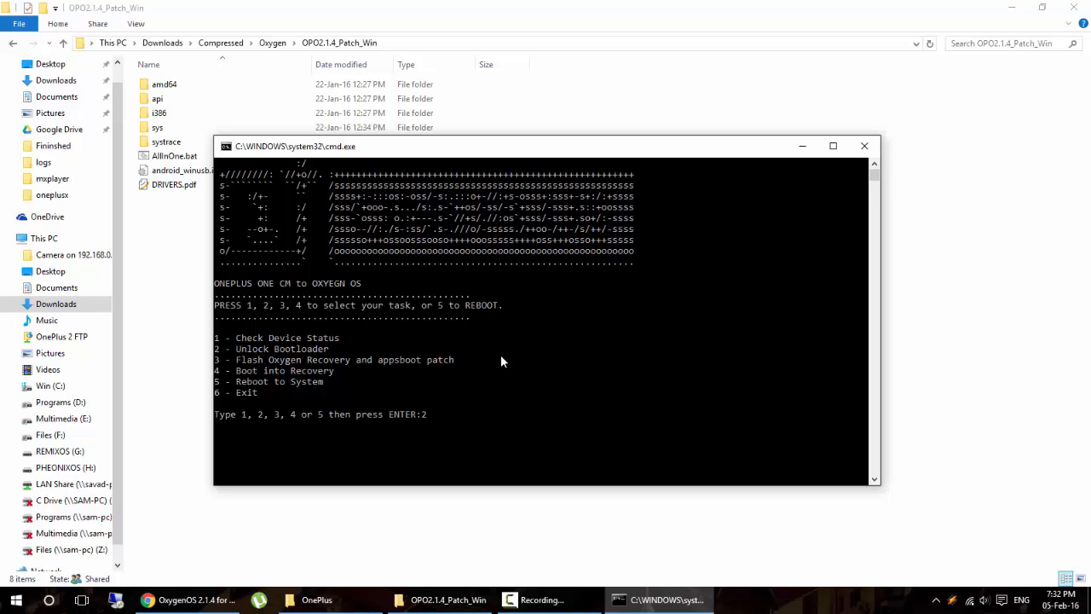
key(Backspace)
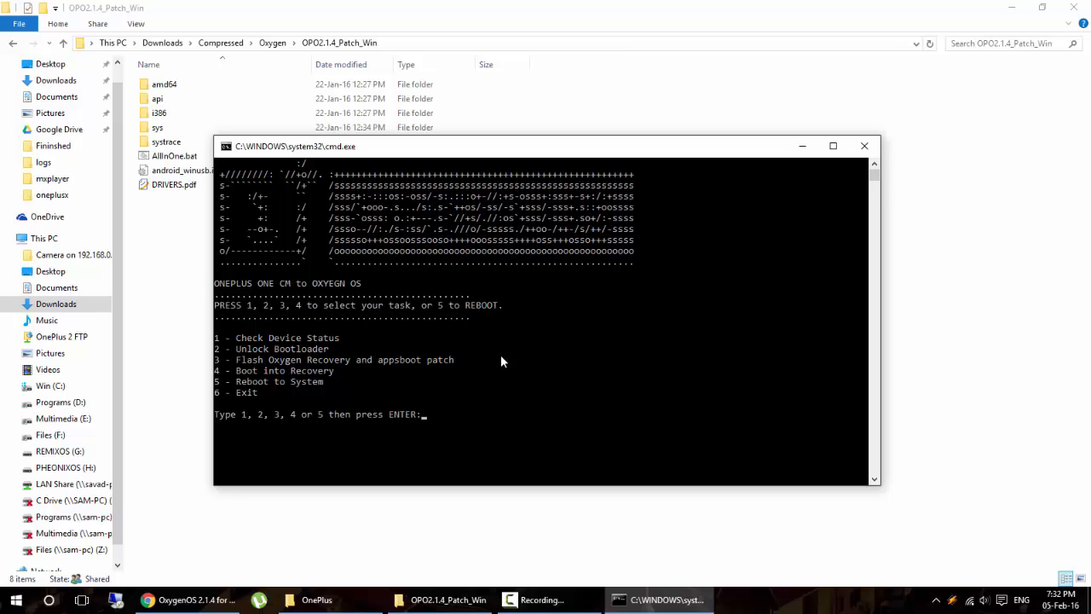
text(3)
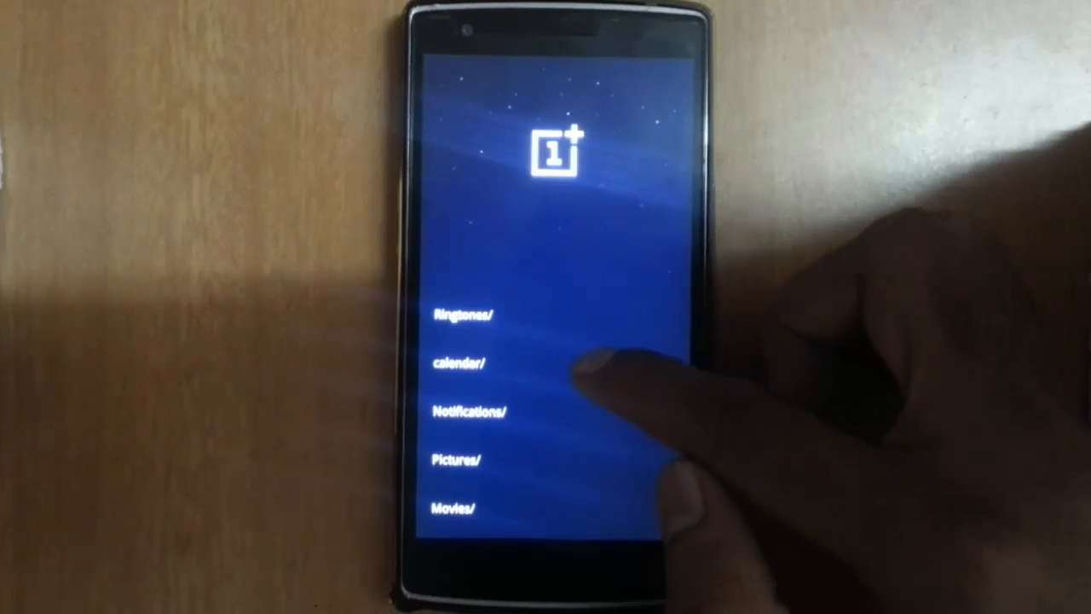
Step: Scroll the recovery file list past Ringtones, Notifications, Pictures and Movies to reach the OxygenOS zip
scroll(down, 3)
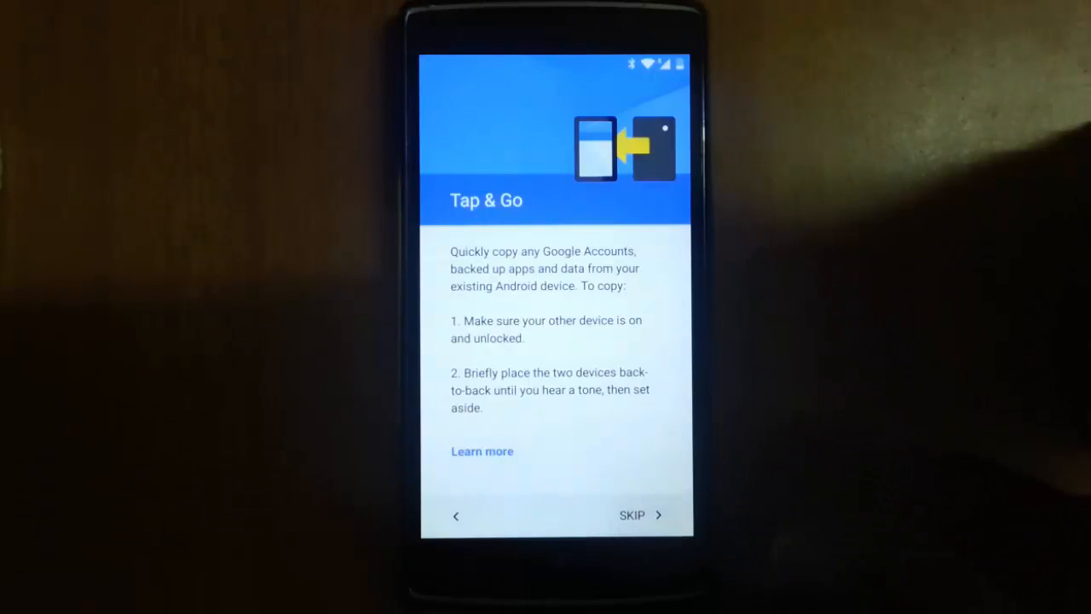
Step: Skip Tap & Go, accept Google services, and keep the hardware navigation buttons
click(632, 515)
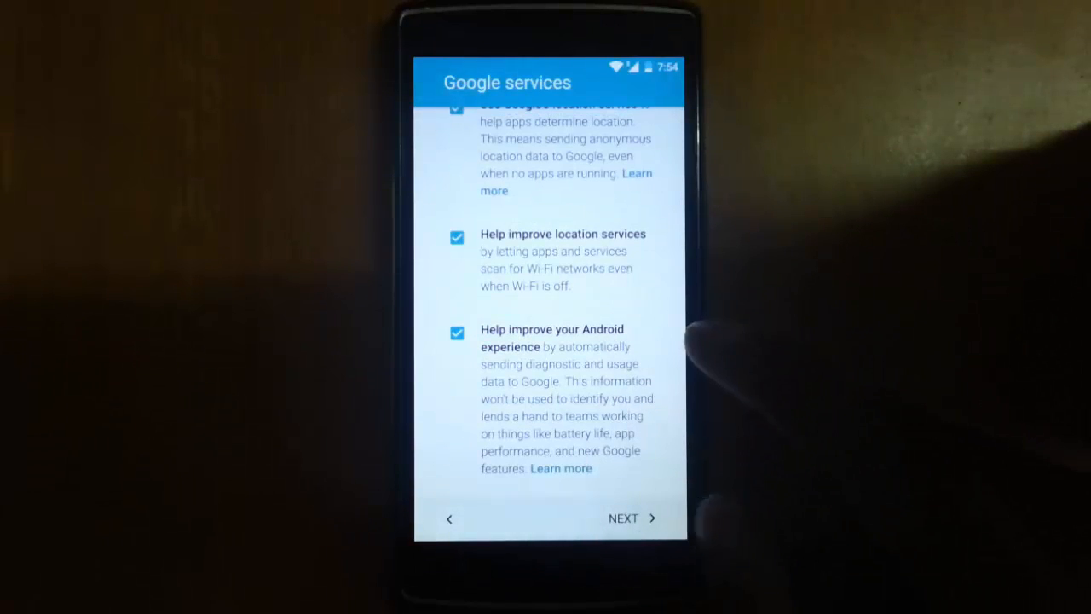
click(623, 517)
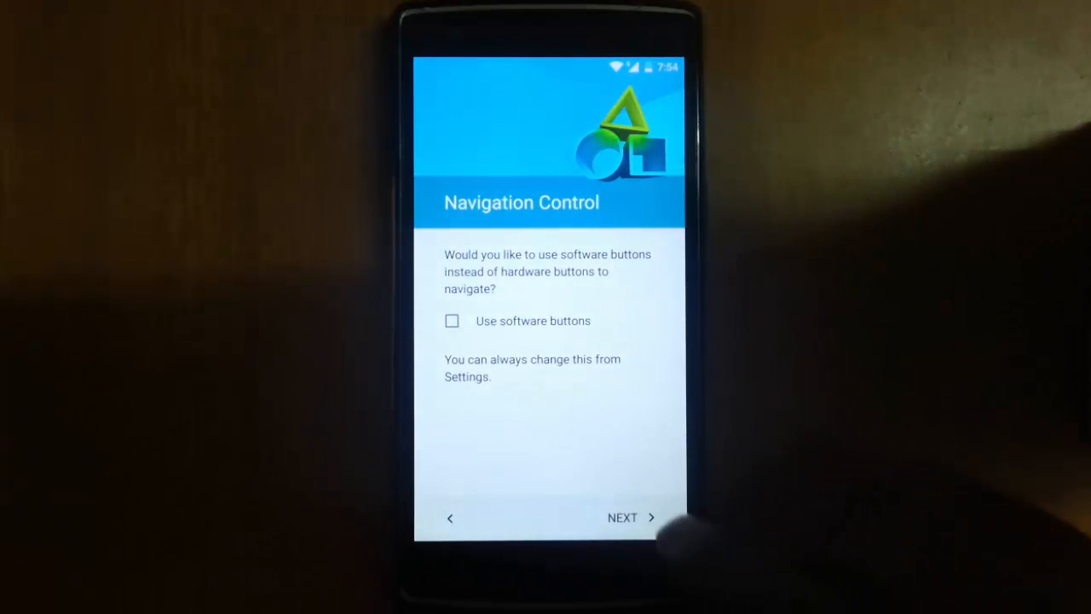
click(623, 518)
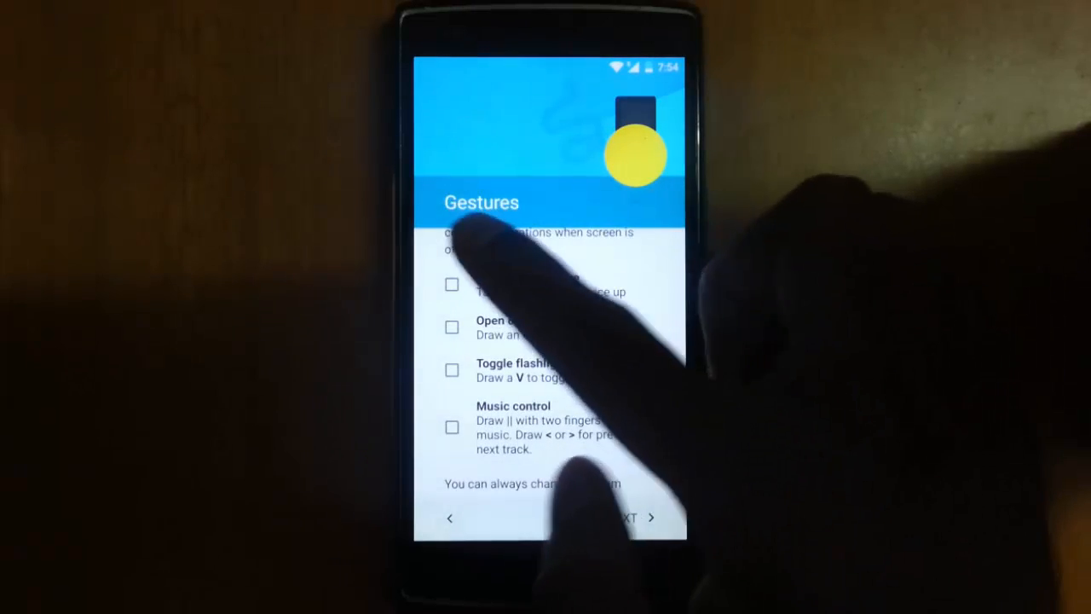
Step: Enable Double tap to wake, choose the default keyboard, and finish with Shelf enabled
click(452, 285)
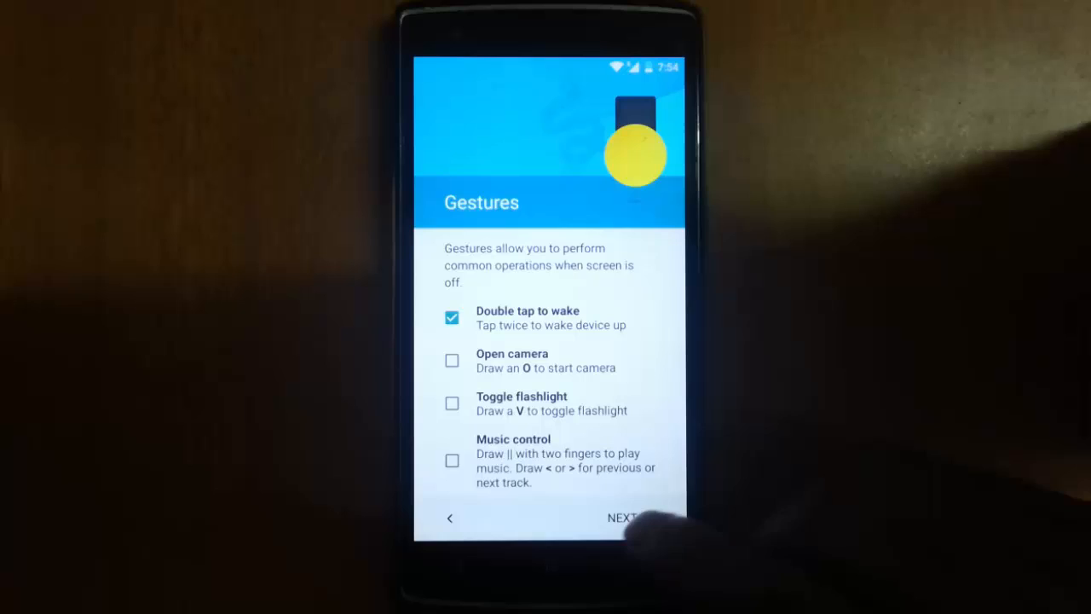
click(622, 517)
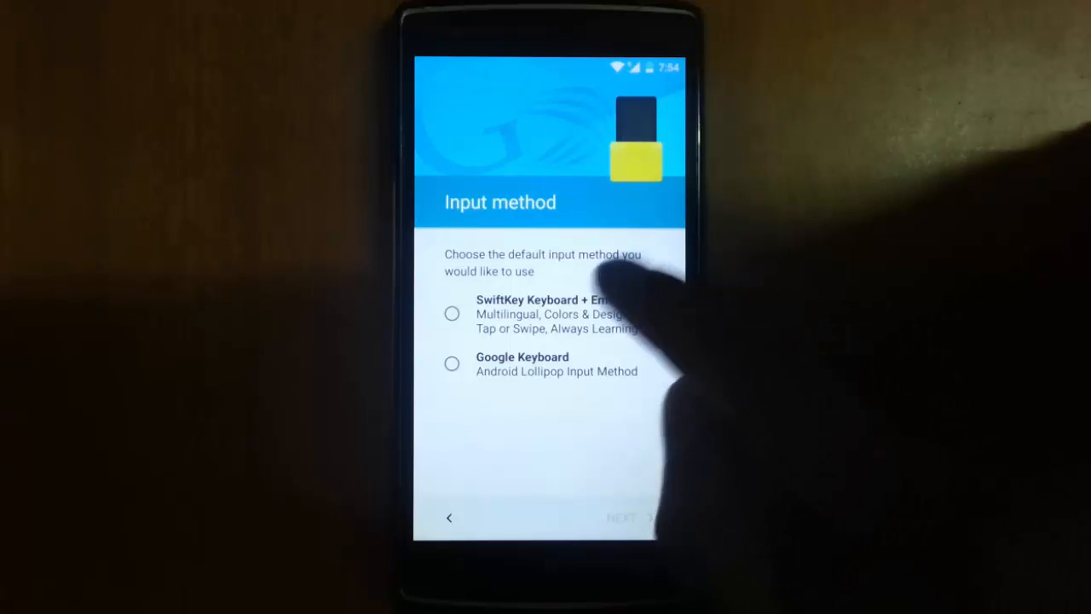
click(452, 313)
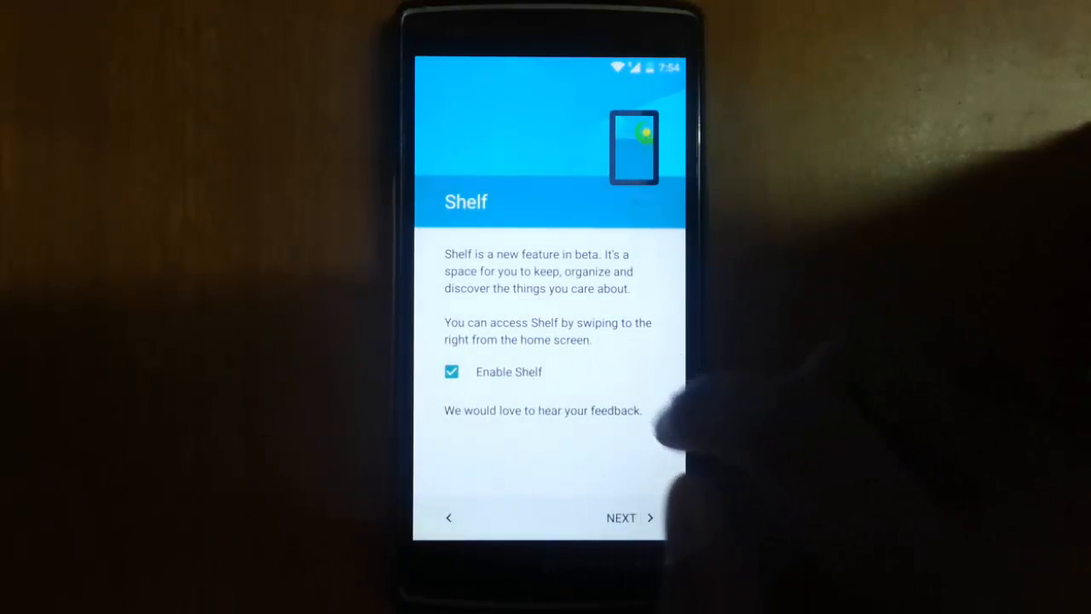
click(622, 517)
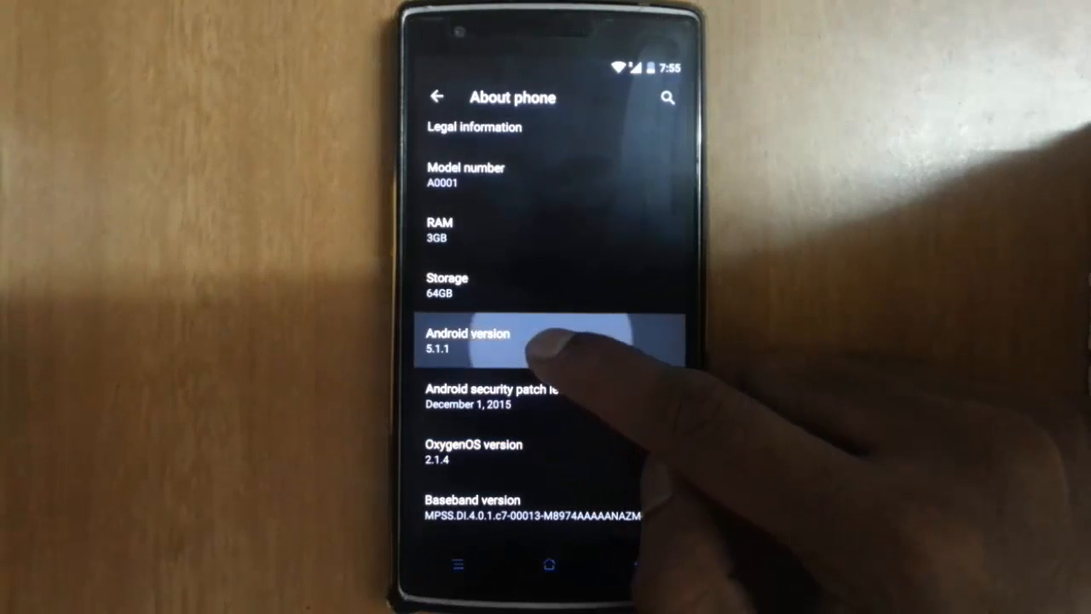
Step: Scroll About phone to show Android 5.1.1, OxygenOS 2.1.4, kernel and build number
scroll(up, 3)
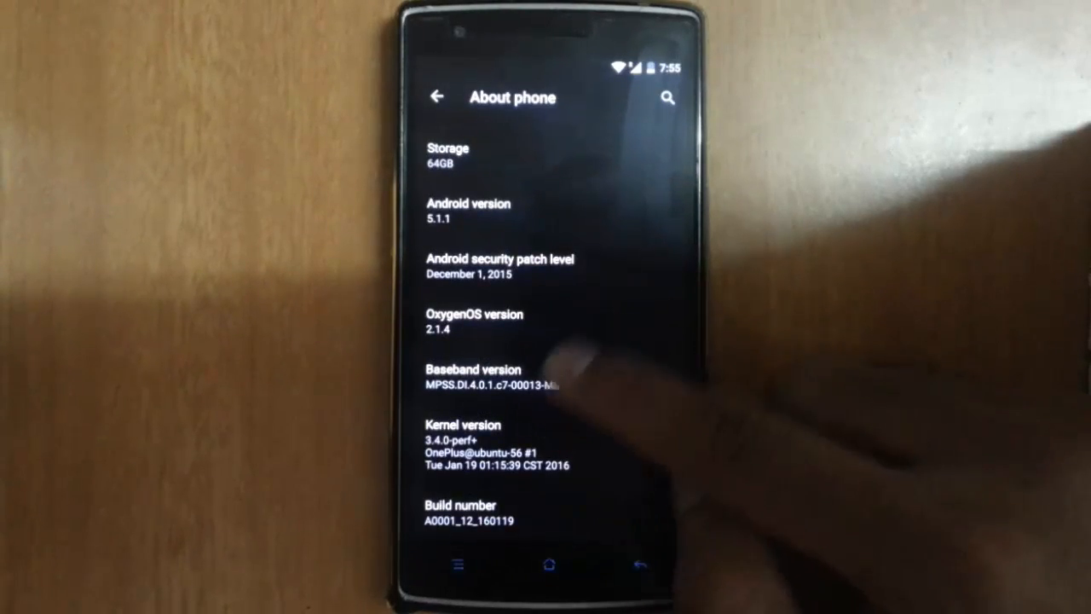